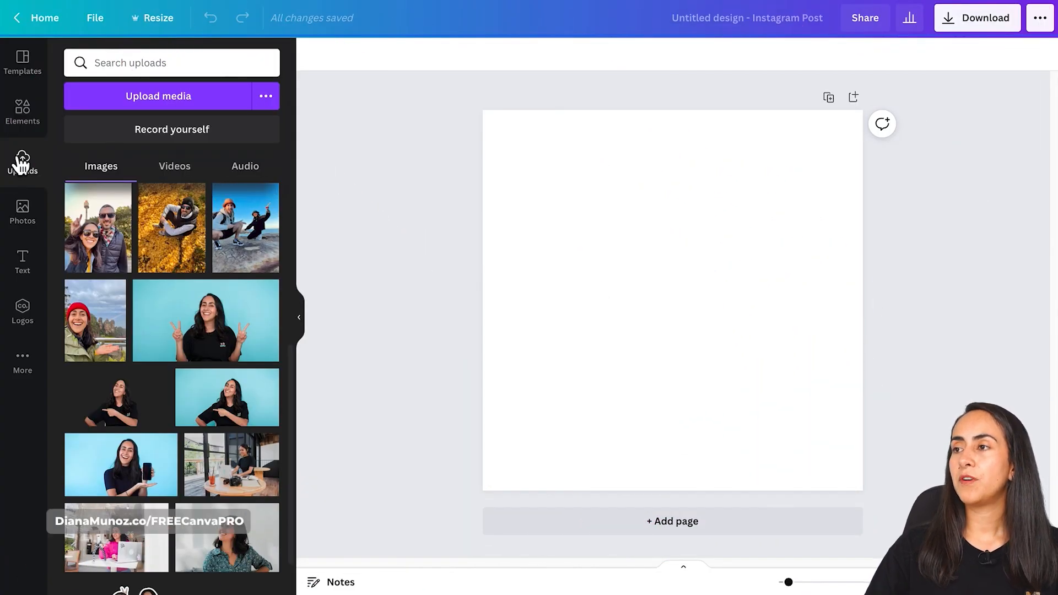
mouse_move(22, 162)
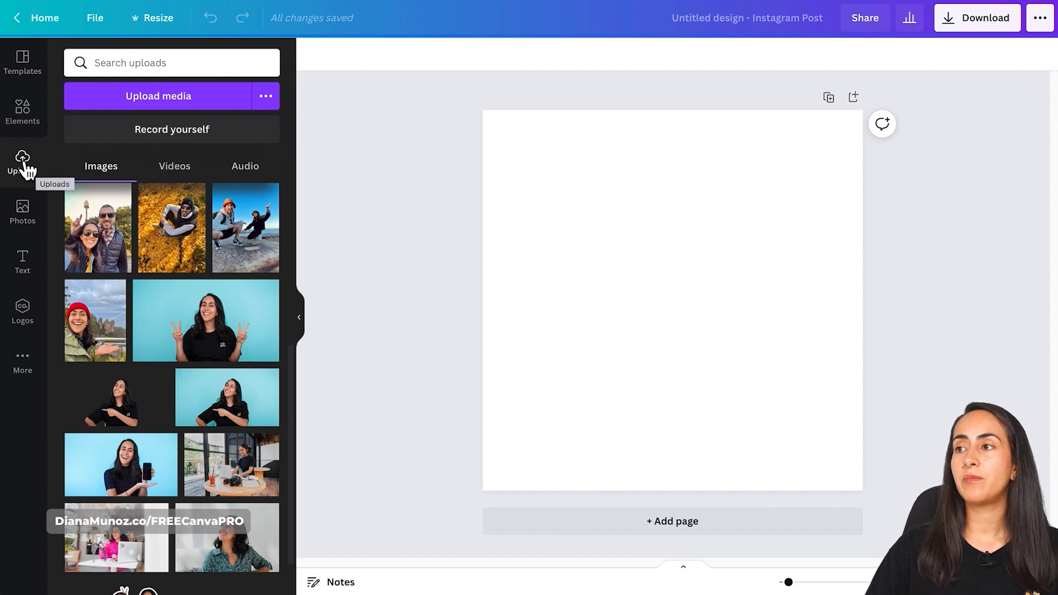
mouse_move(317, 159)
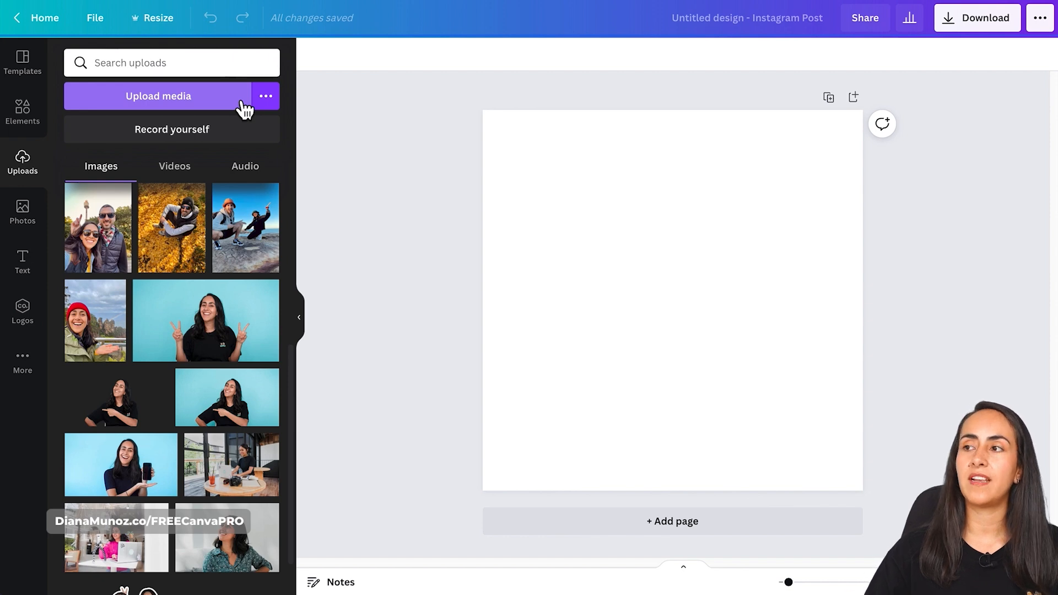
mouse_move(22, 163)
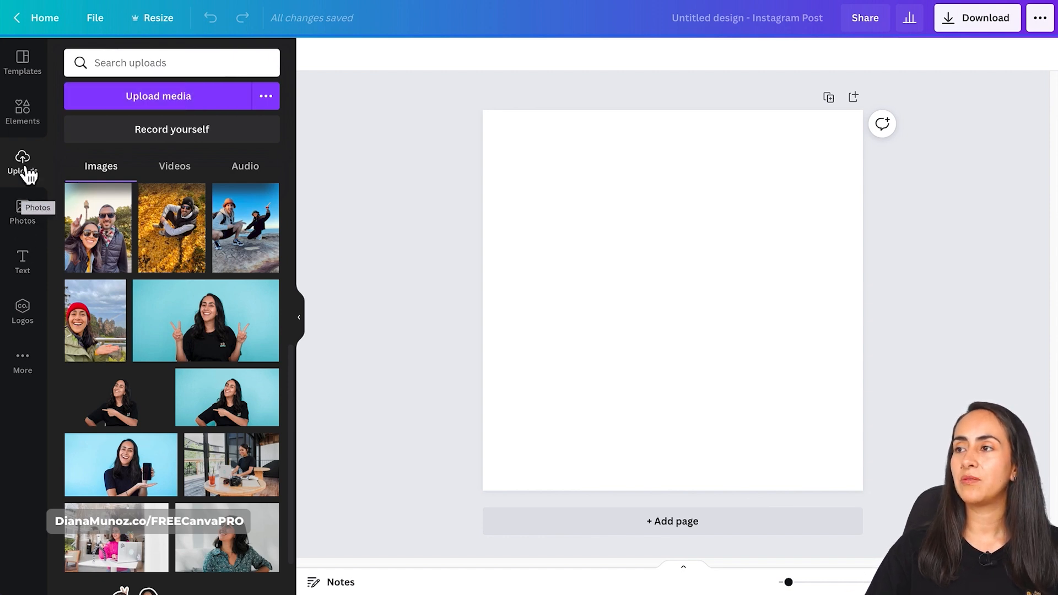
mouse_move(345, 262)
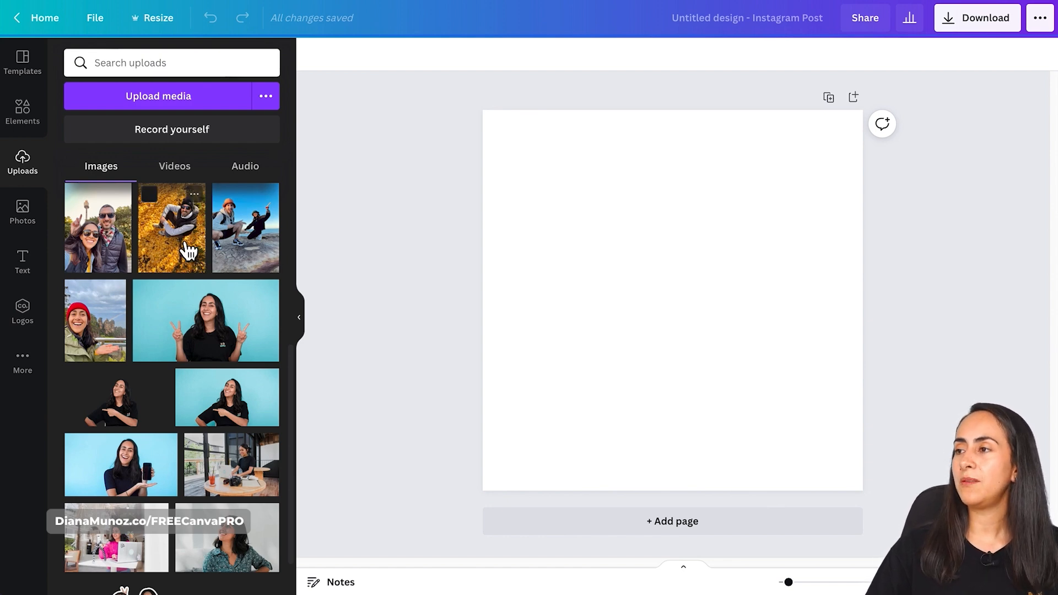
- Add the autumn-leaves photo, duplicate it, and remove the background from the right copy
click(172, 228)
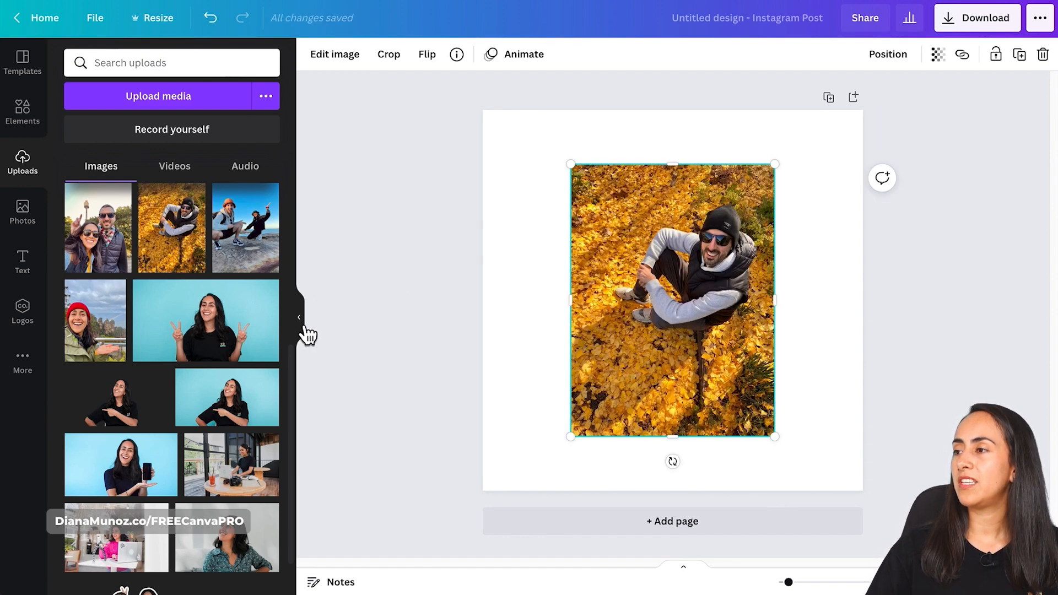
click(299, 318)
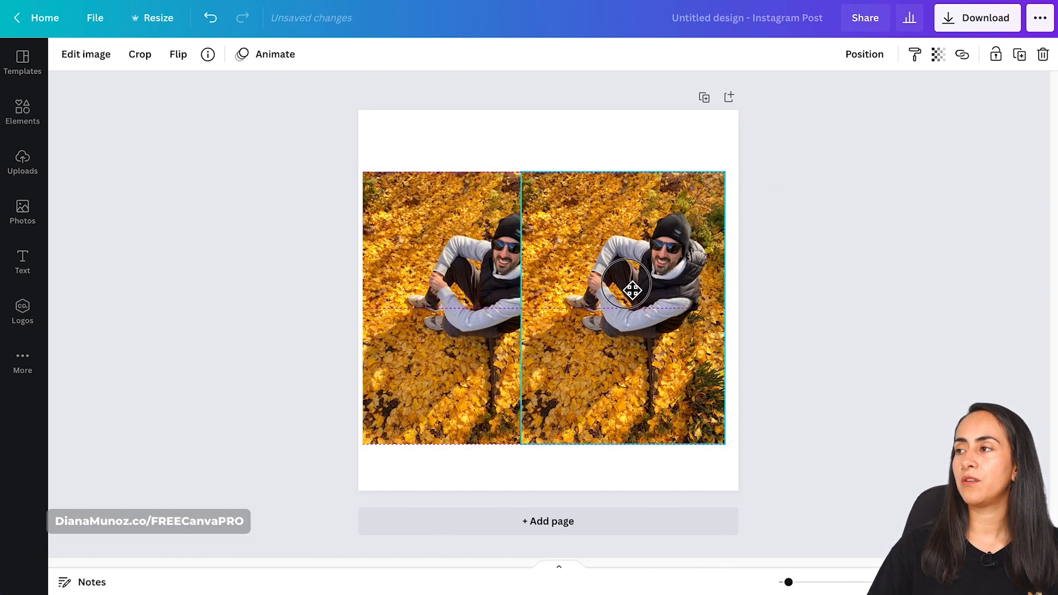
click(86, 54)
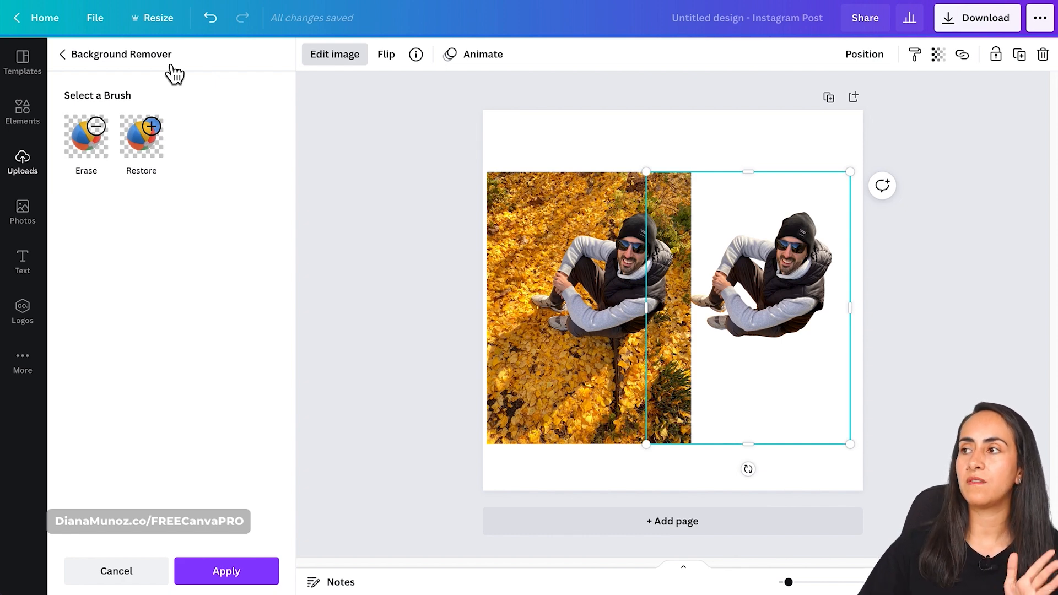
click(61, 54)
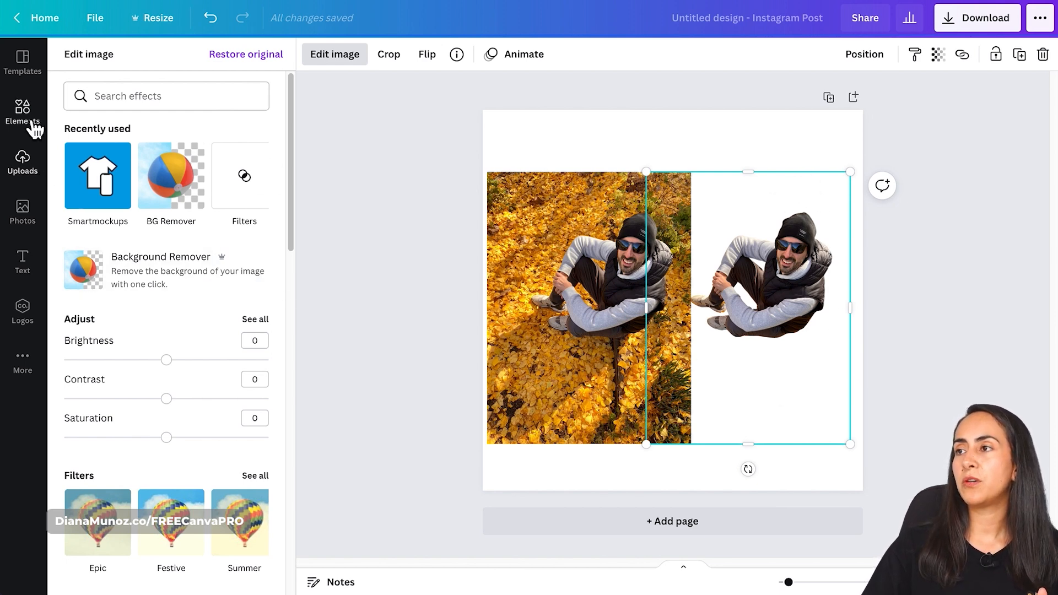
- Search Elements for 'letter R', filter to Graphics, and add a sky-filled R frame
click(22, 112)
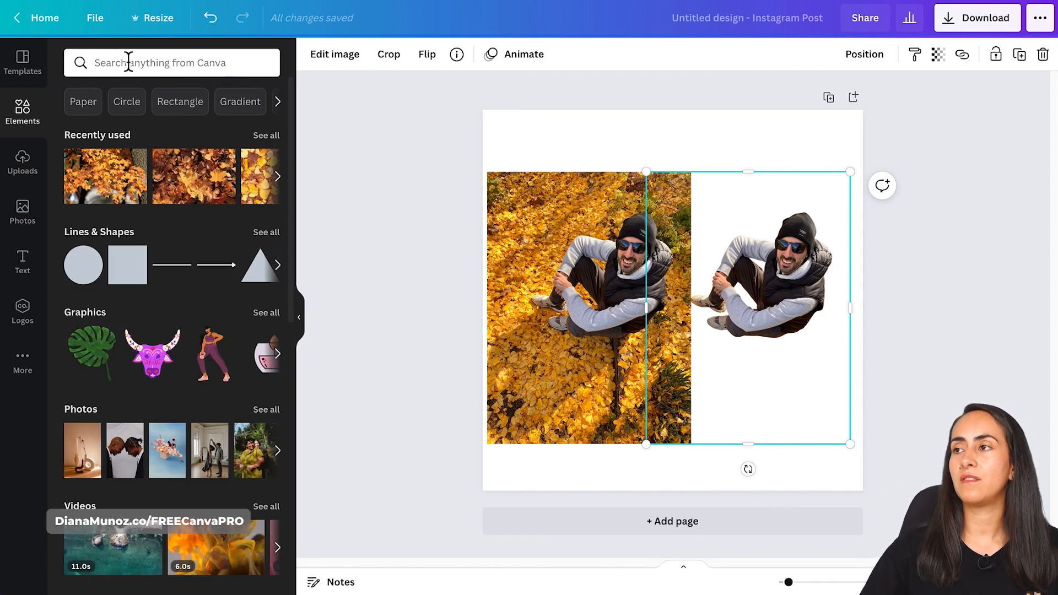
text(l)
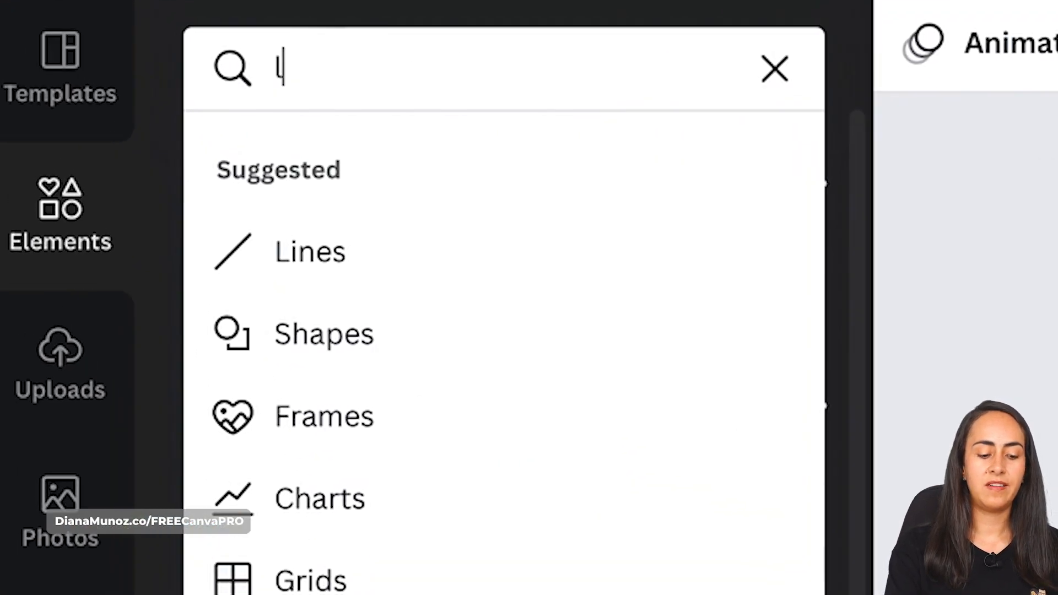
text(etter R frame)
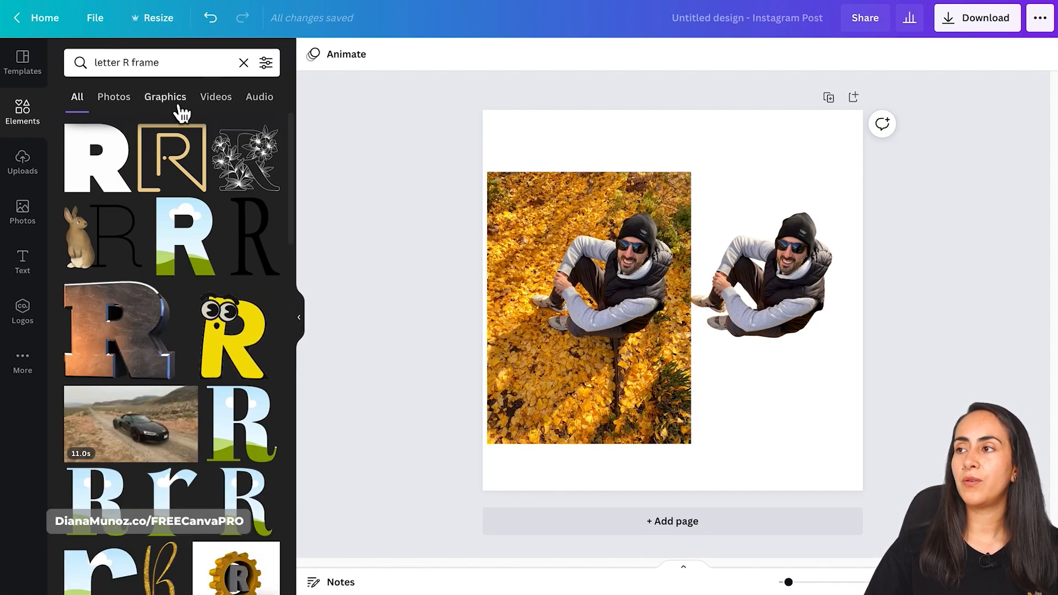
click(165, 97)
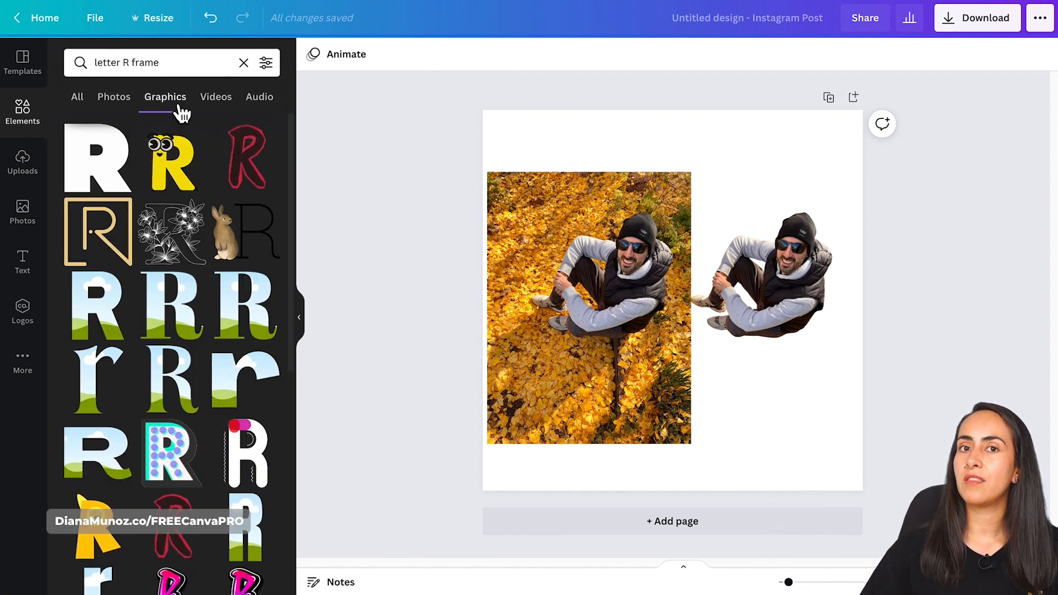
scroll(down, 3)
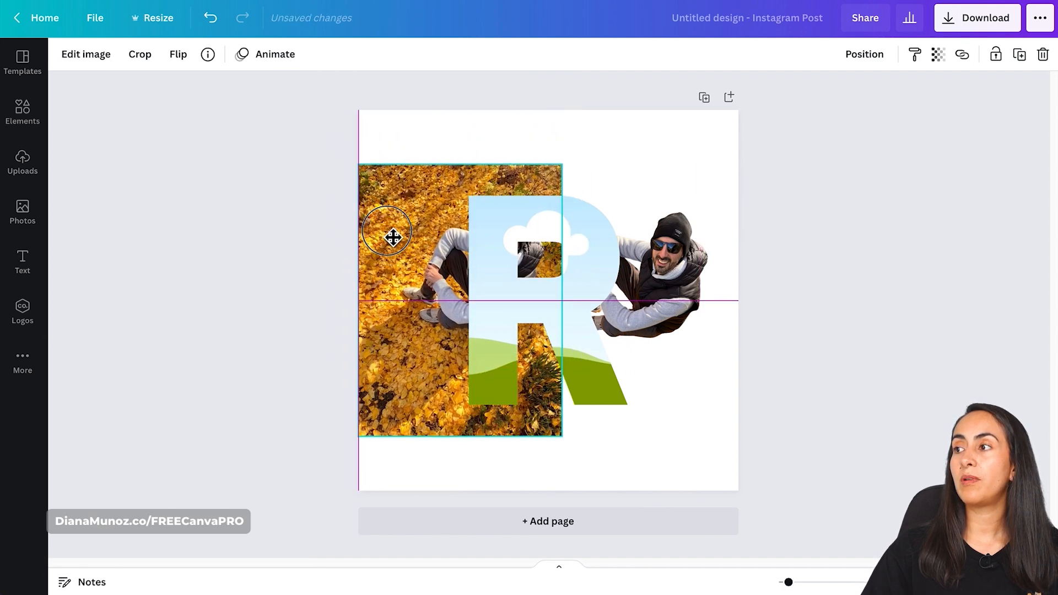
- Drop the leaves photo into the R frame and enlarge it so the seated man shows through
drag(388, 236, 443, 236)
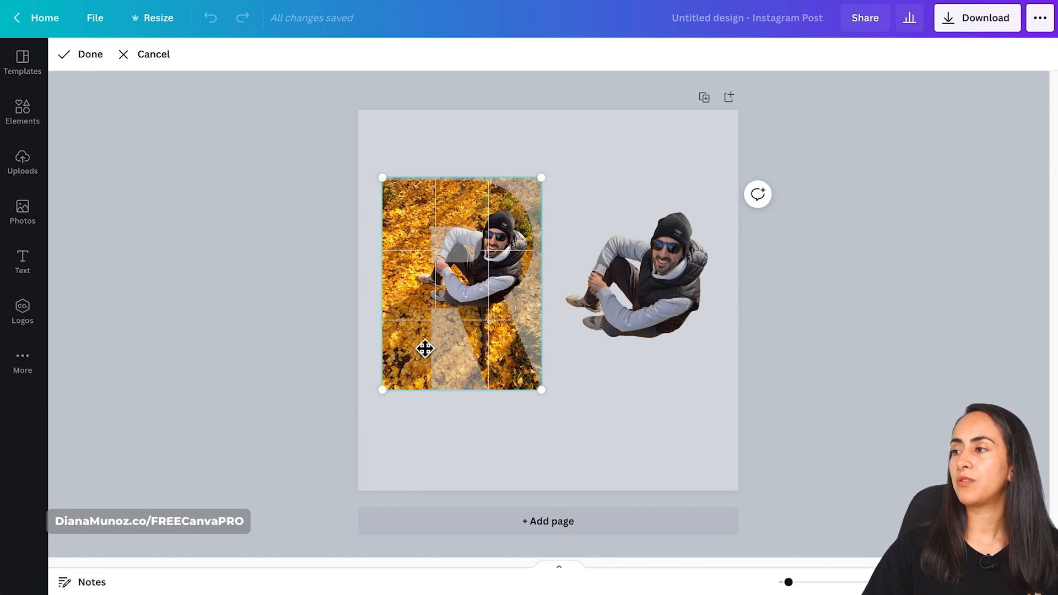
drag(426, 349, 456, 295)
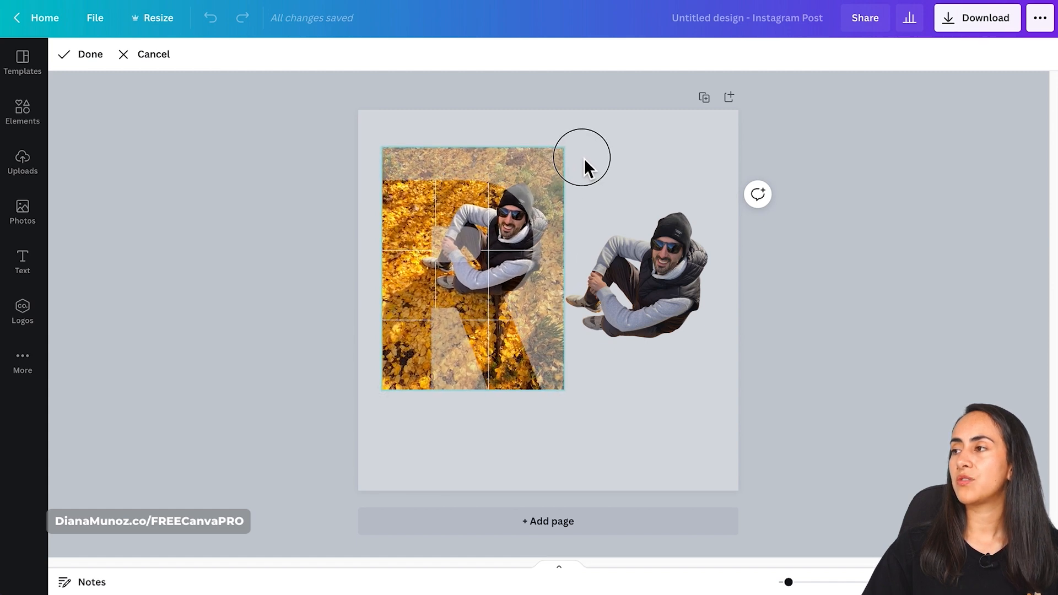
click(473, 271)
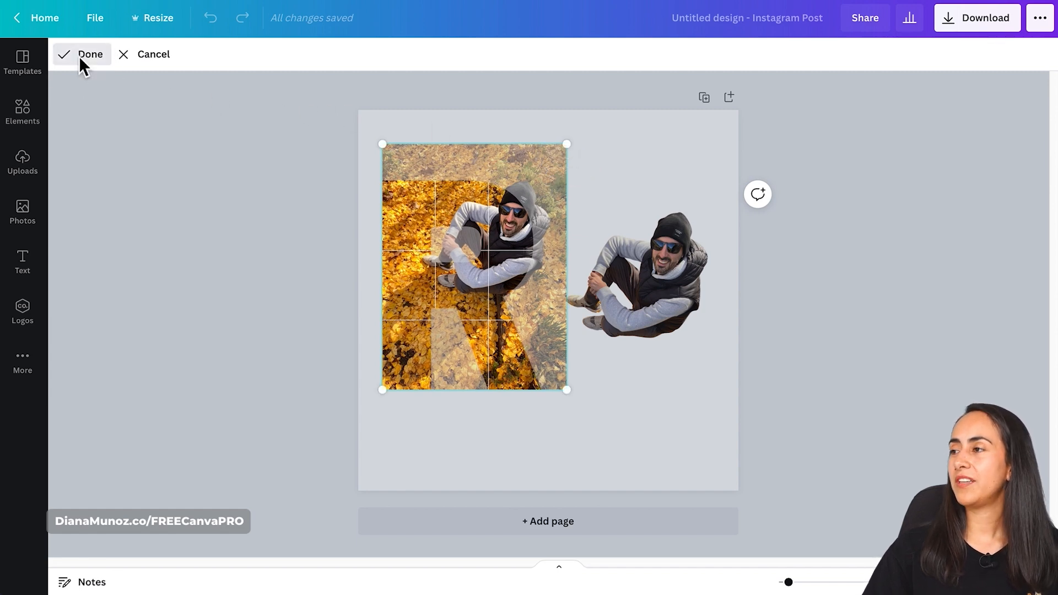
- Bring the cut-out man to the front and position him over the man inside the R
click(90, 54)
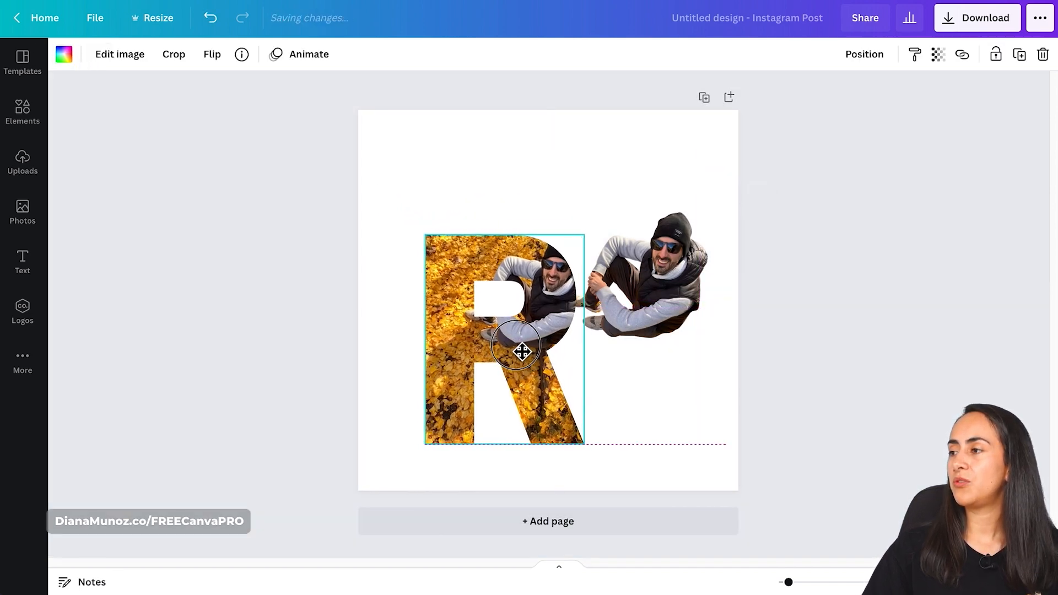
drag(520, 352, 476, 347)
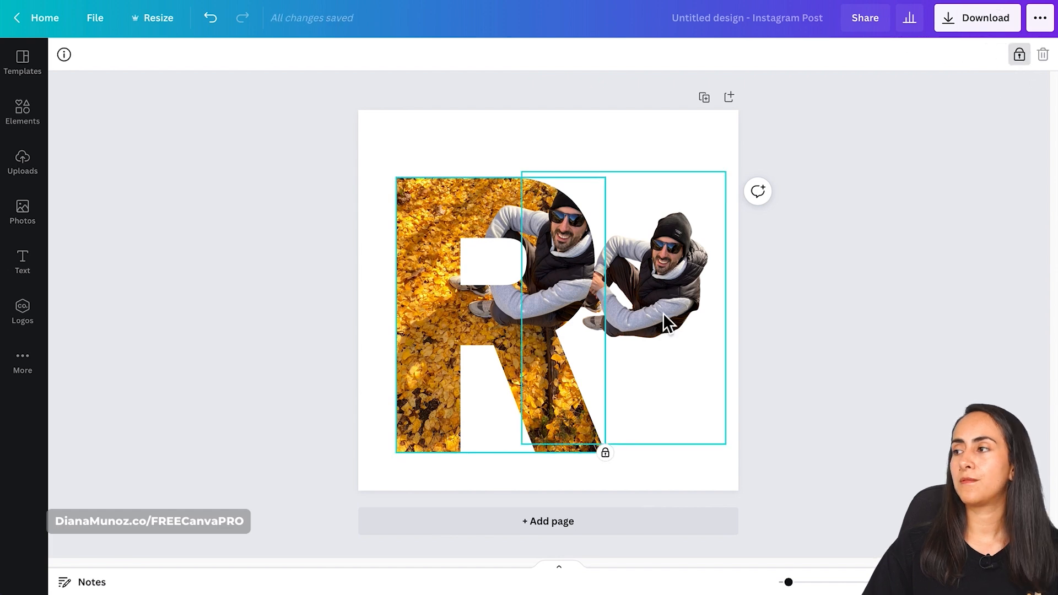
click(865, 54)
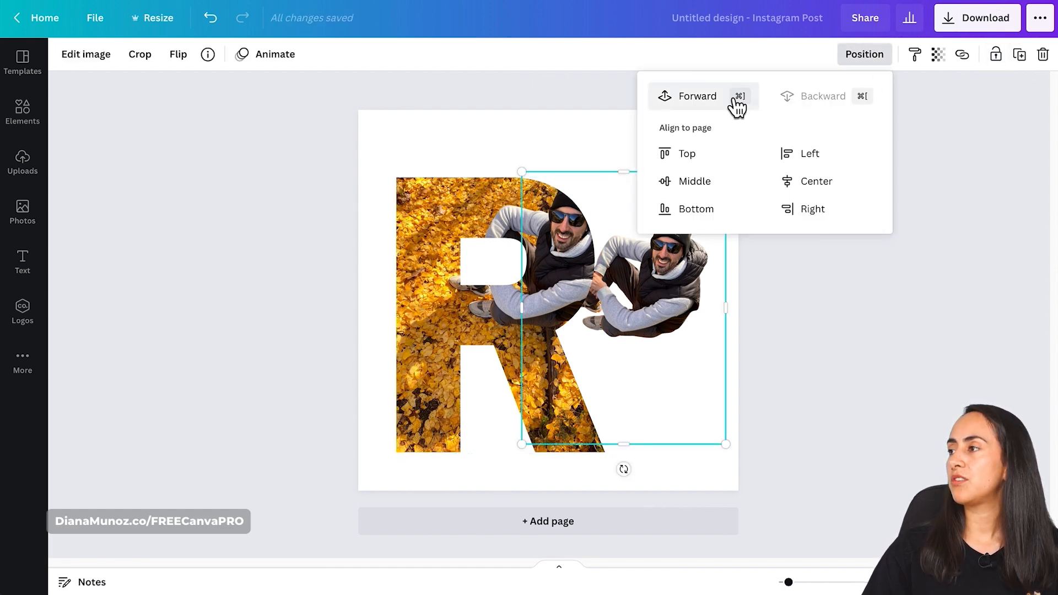
click(696, 95)
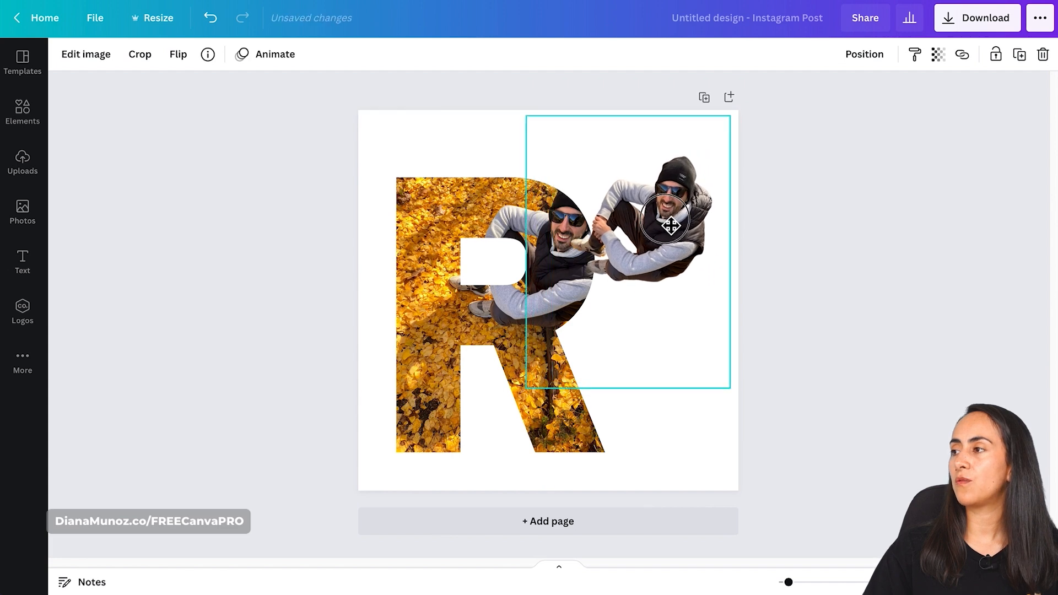
drag(670, 223, 644, 237)
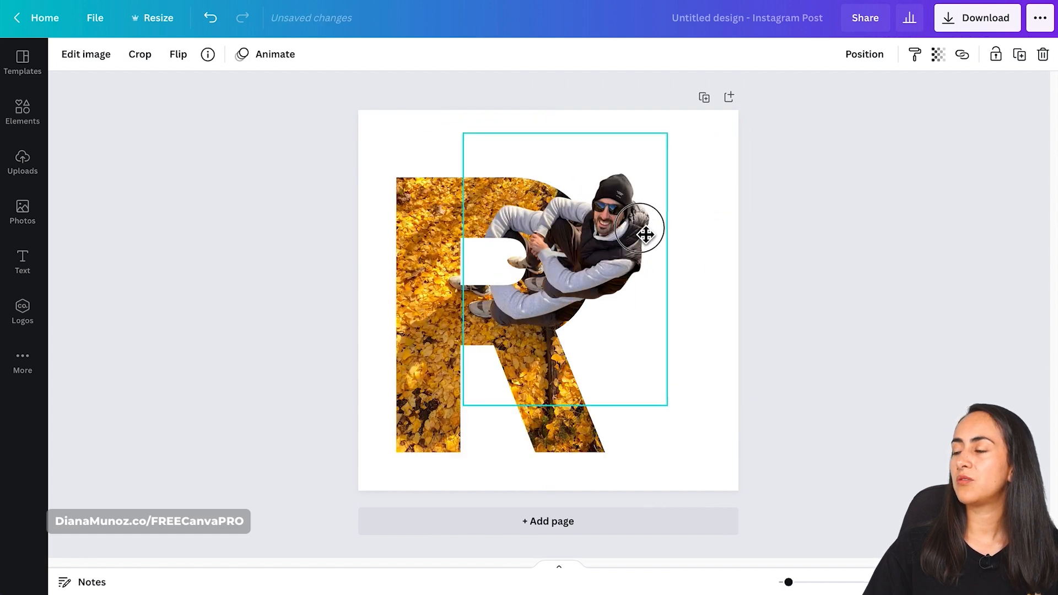
drag(644, 235, 688, 234)
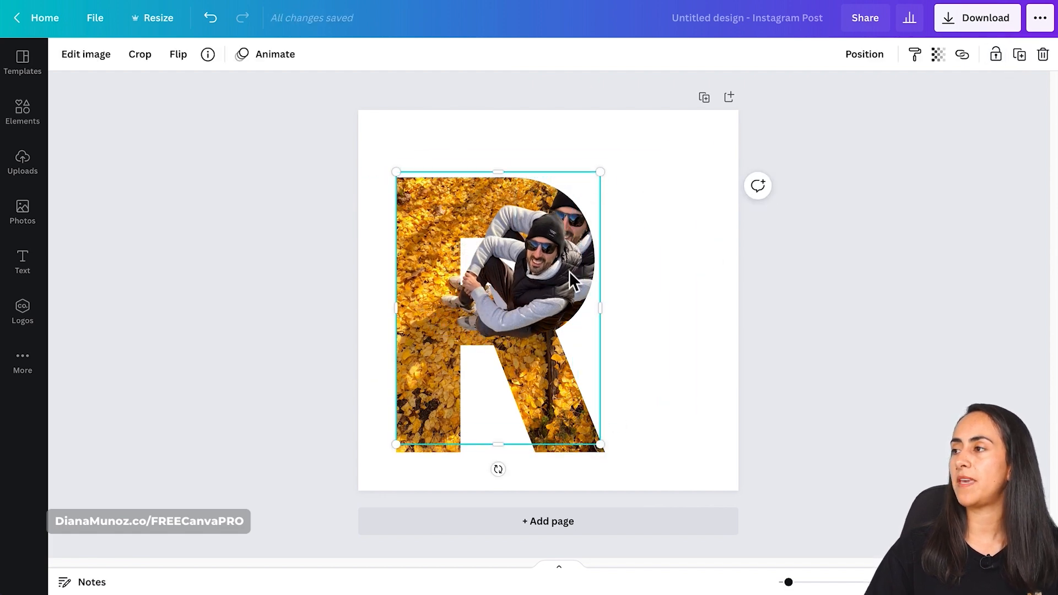
mouse_move(533, 226)
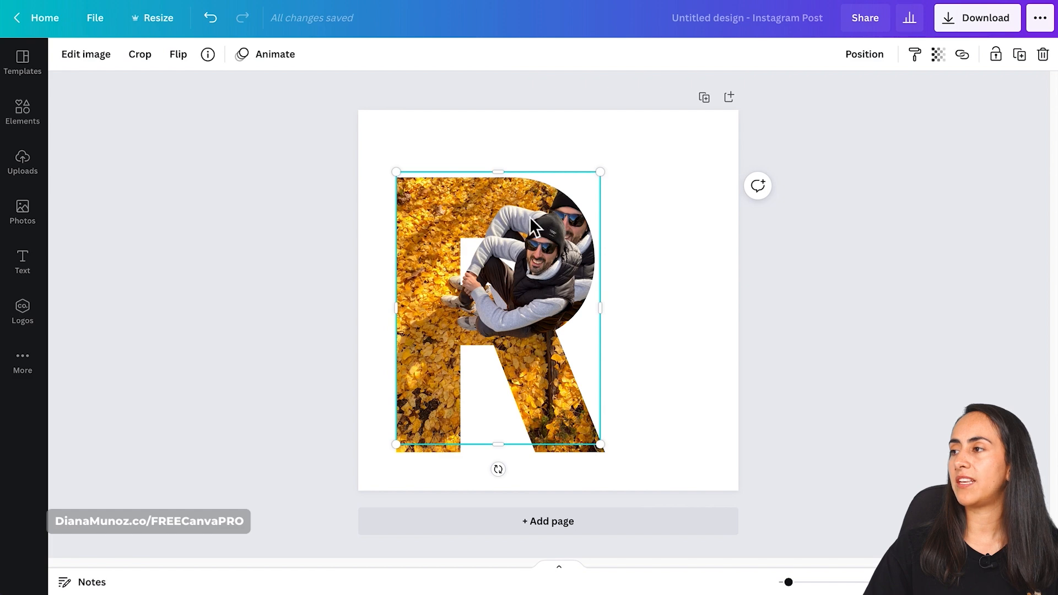
mouse_move(679, 267)
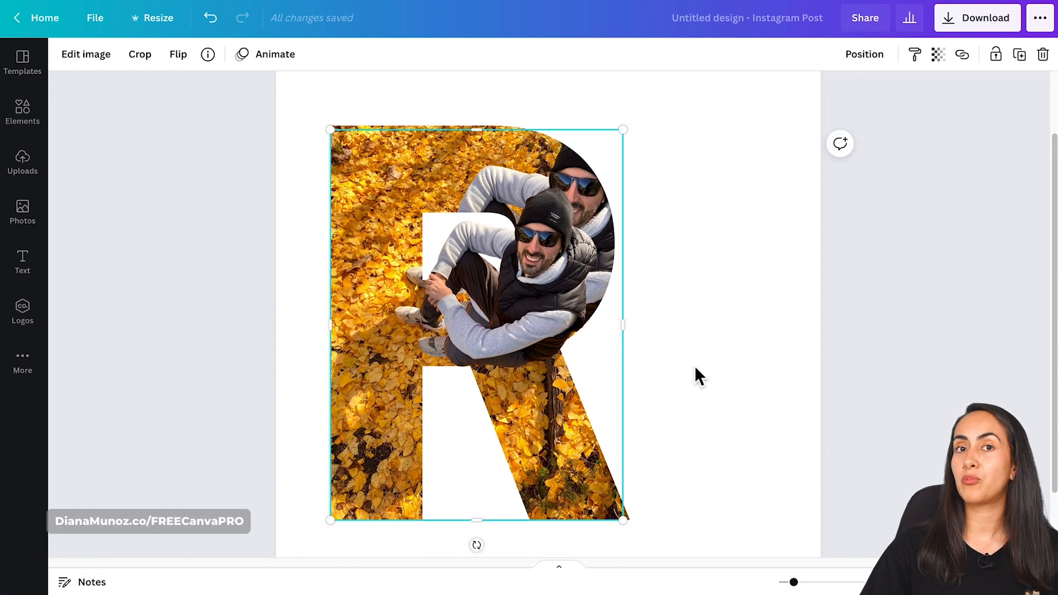
mouse_move(939, 54)
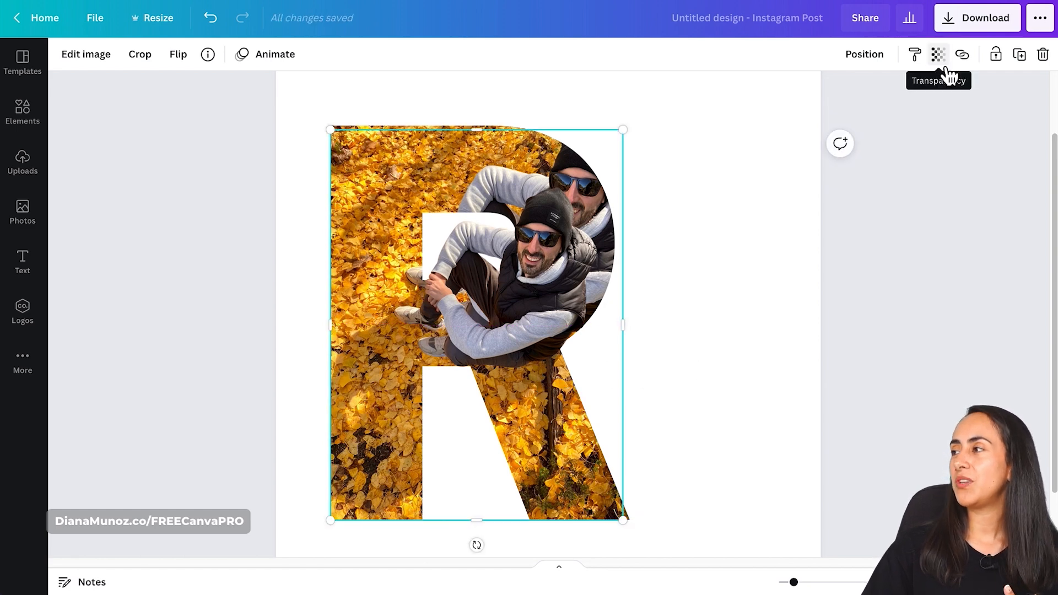
- Set the cut-out's transparency to about 81 and enlarge it to match the framed man
click(937, 55)
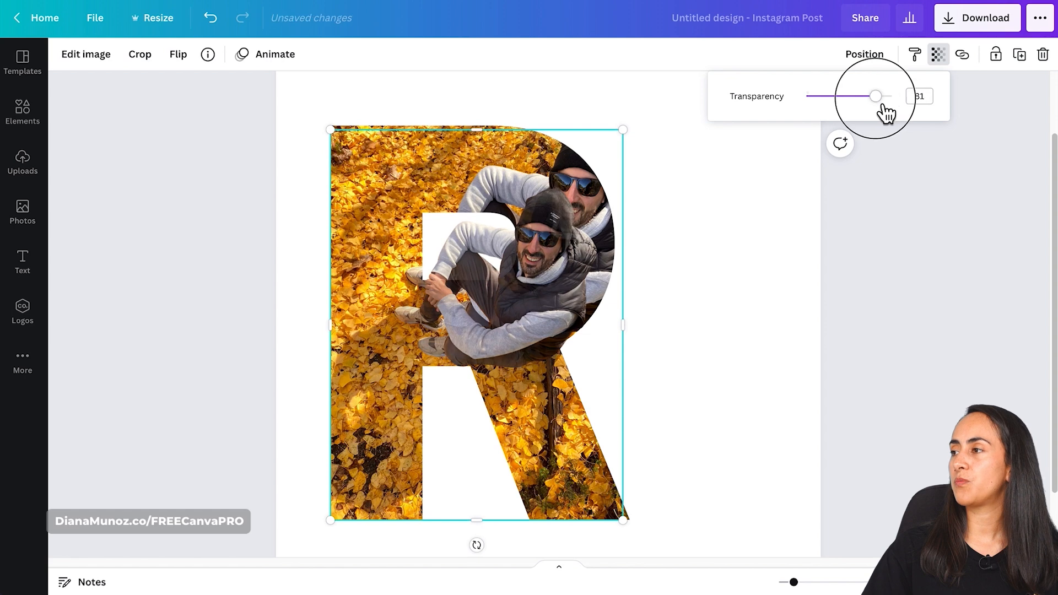
drag(875, 96, 862, 96)
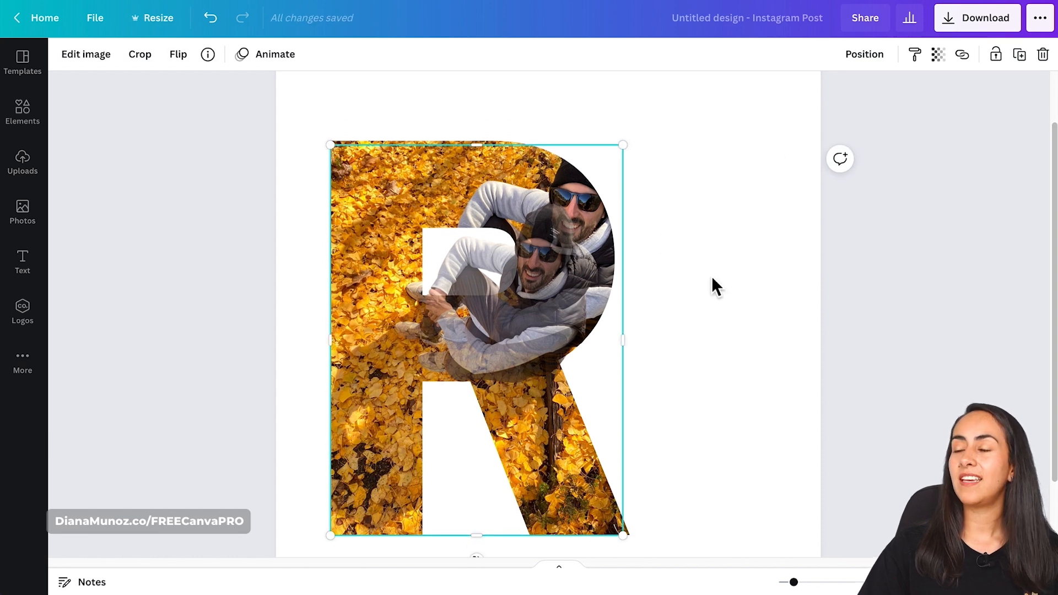
drag(622, 145, 629, 152)
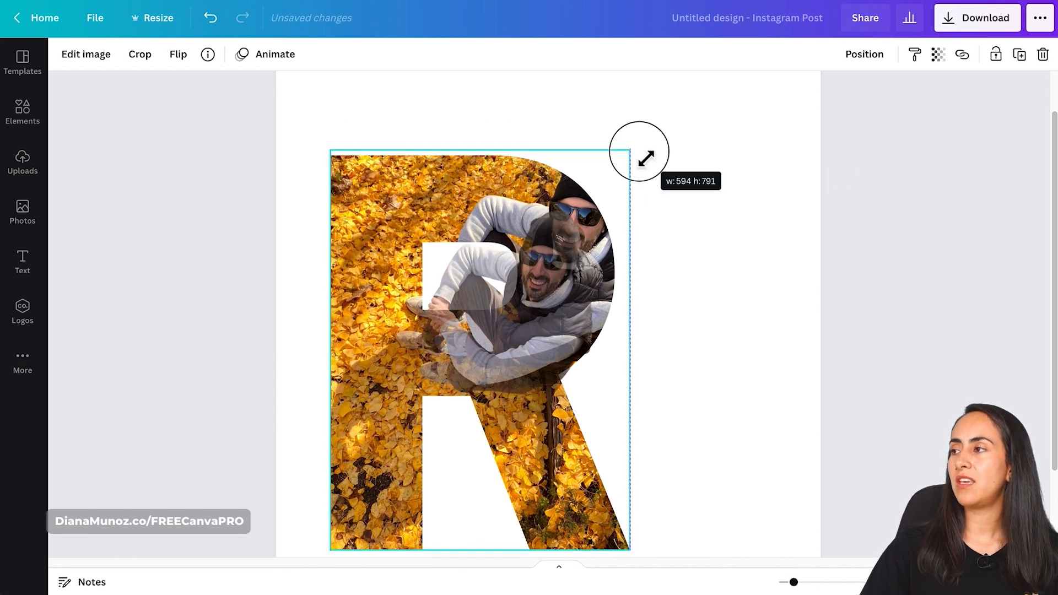
drag(640, 150, 721, 116)
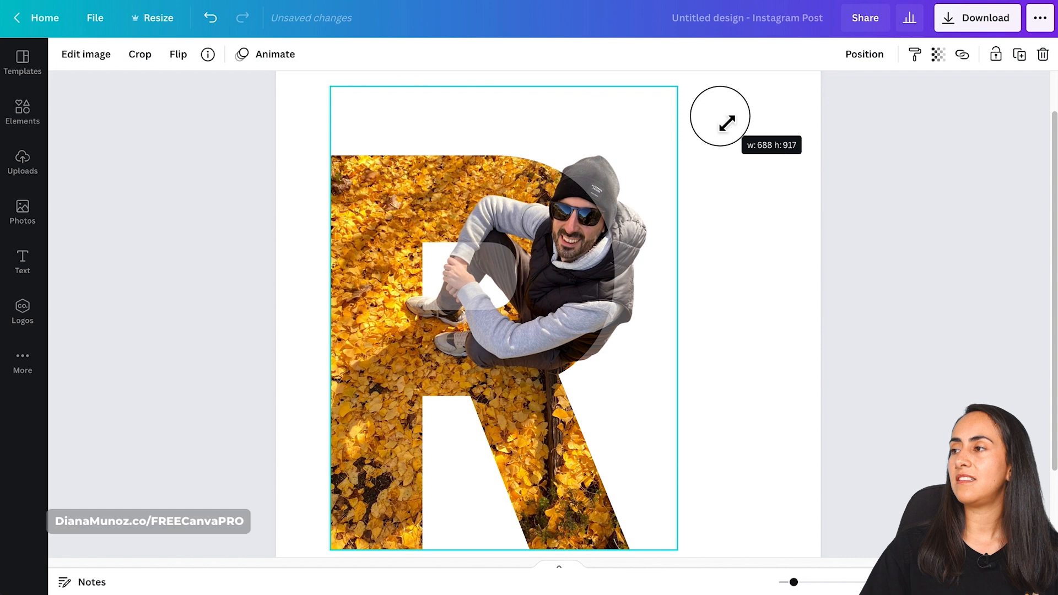
drag(720, 116, 726, 126)
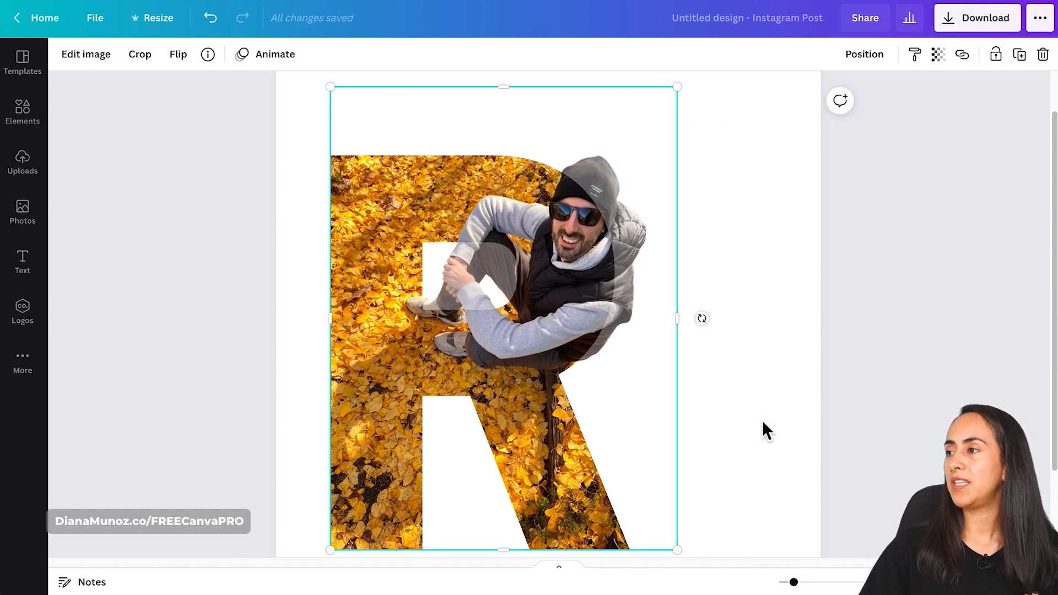
drag(794, 582, 813, 582)
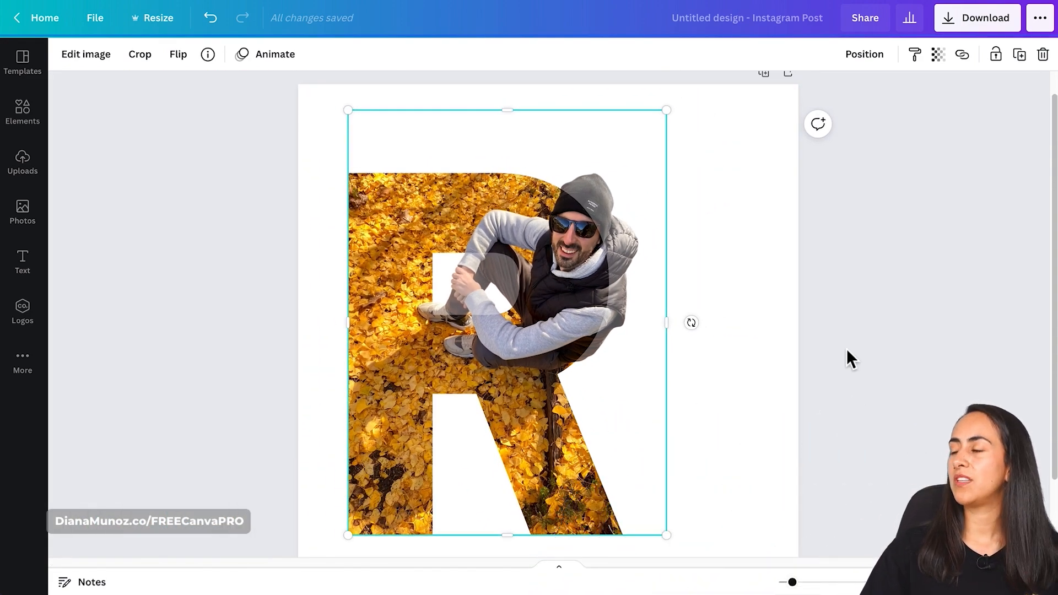
- Return the man cut-out's transparency to 100
click(938, 54)
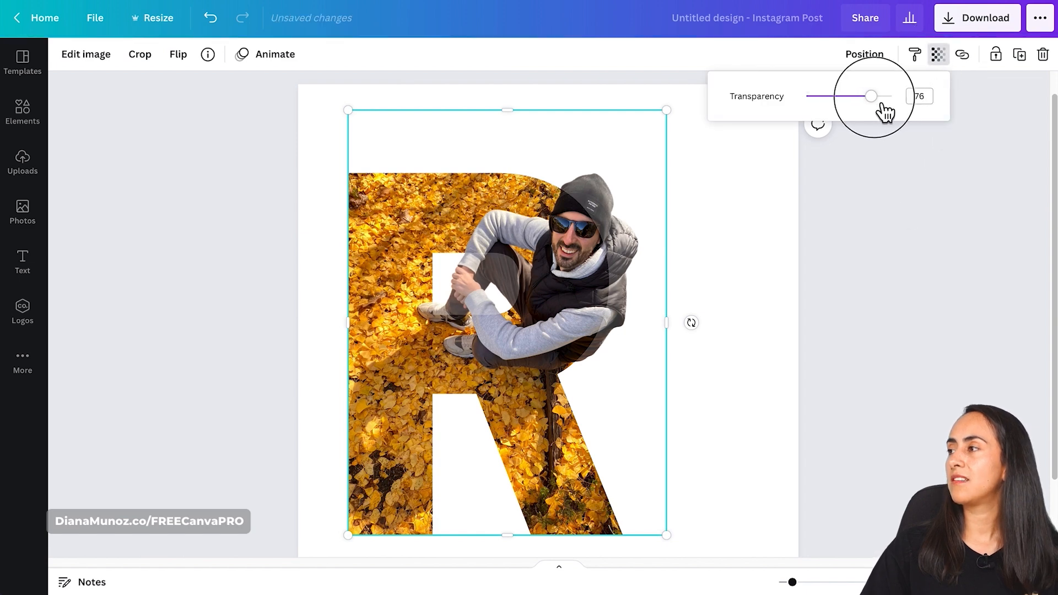
drag(871, 96, 892, 96)
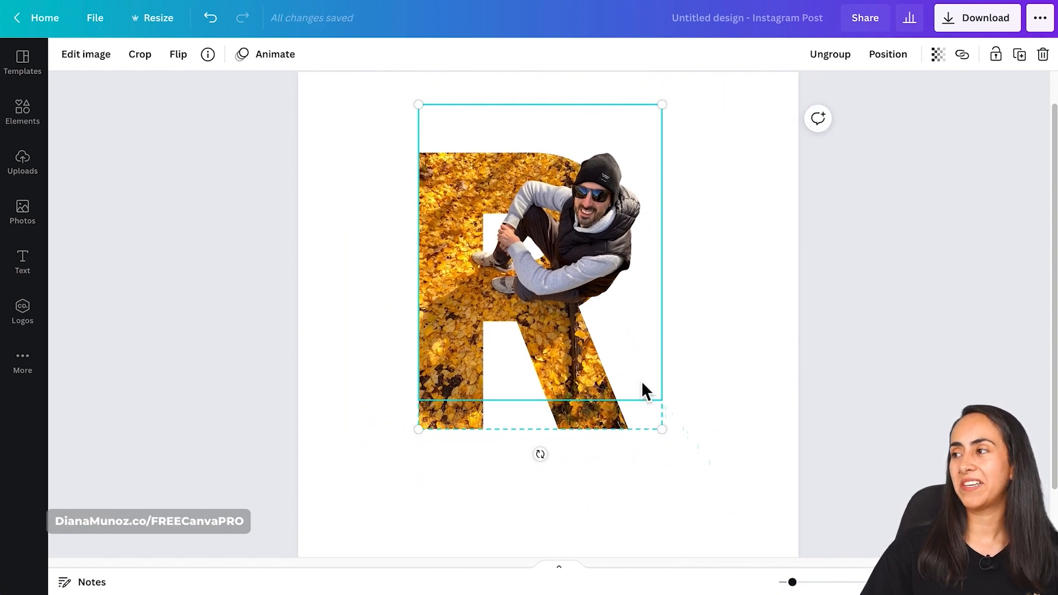
mouse_move(734, 412)
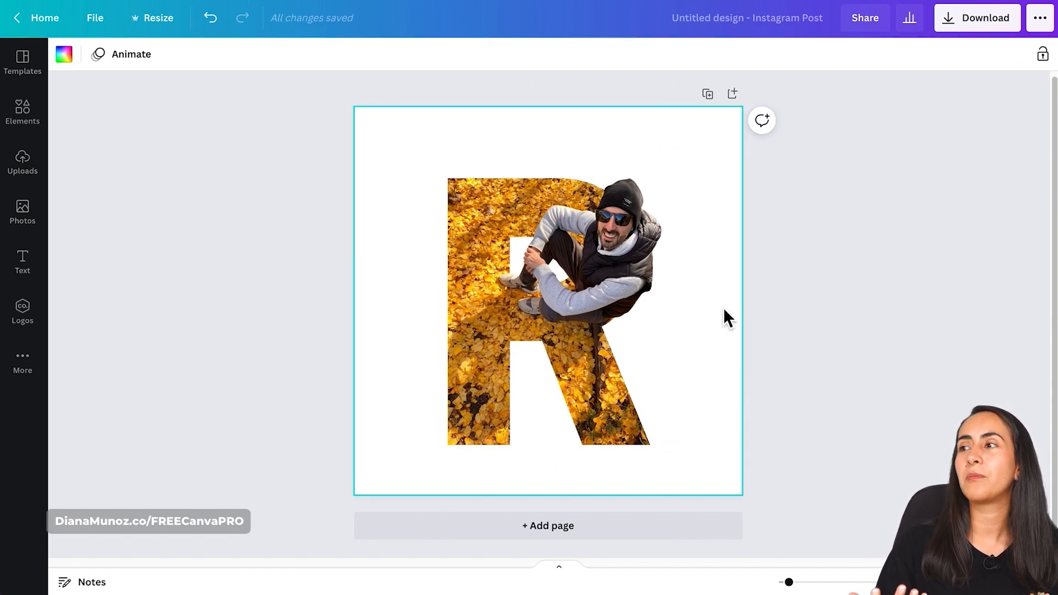
- Download the grouped R-and-man artwork as a PNG with a transparent background
click(547, 311)
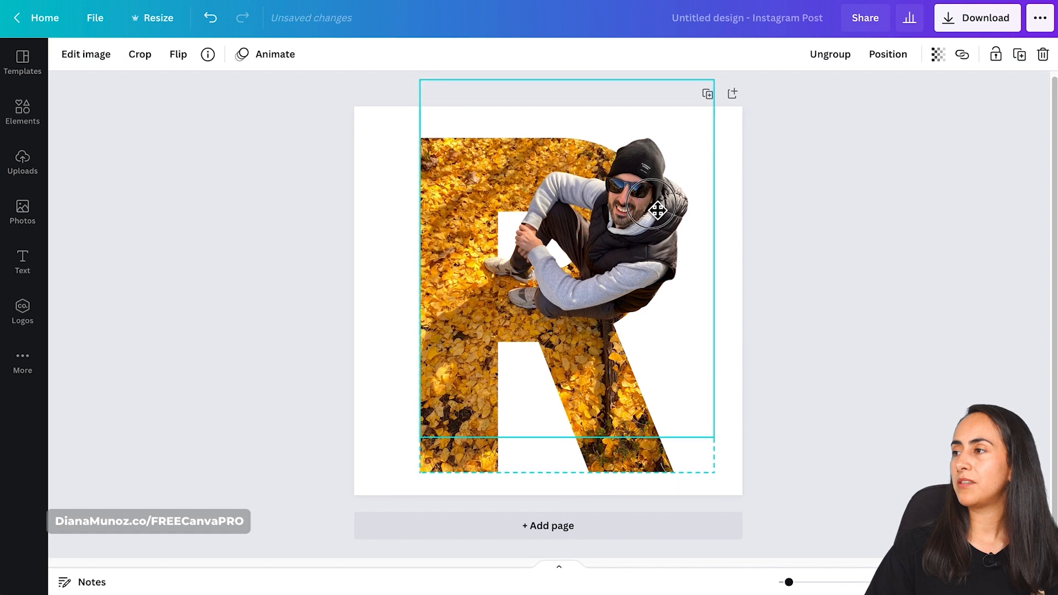
click(977, 18)
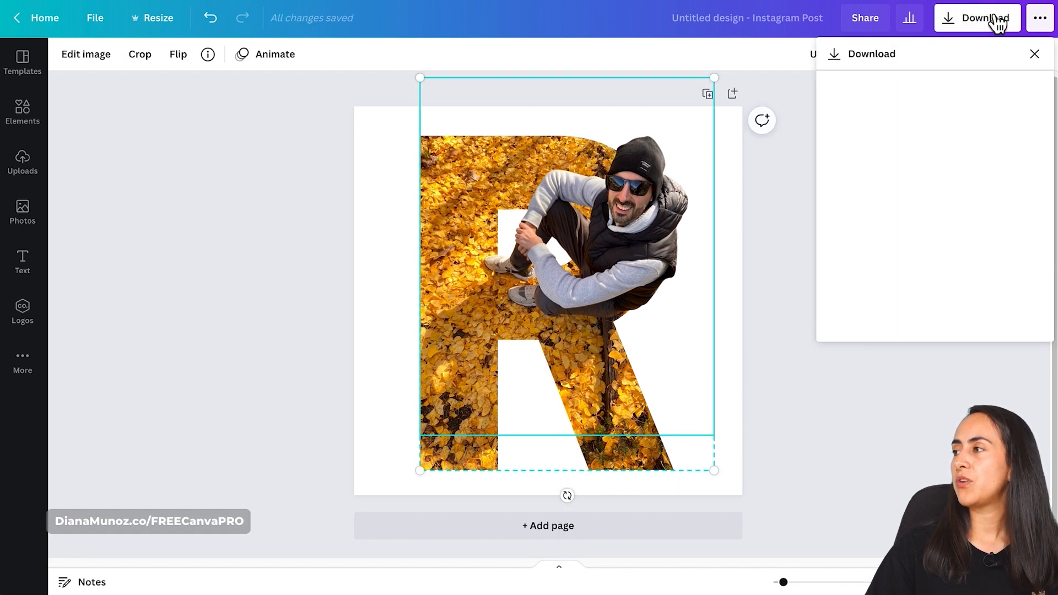
click(977, 18)
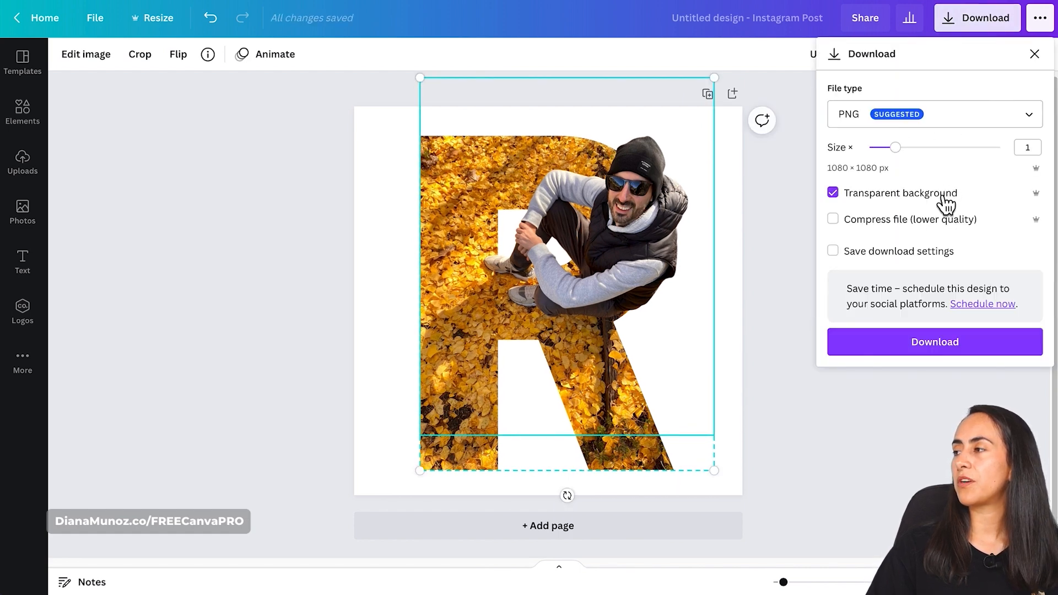
click(935, 342)
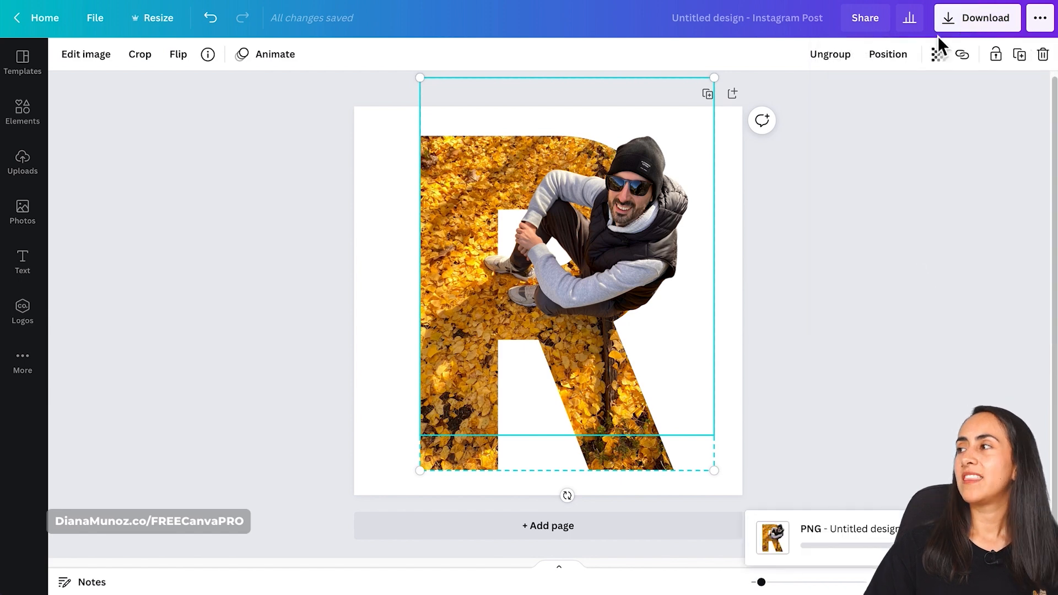
click(977, 18)
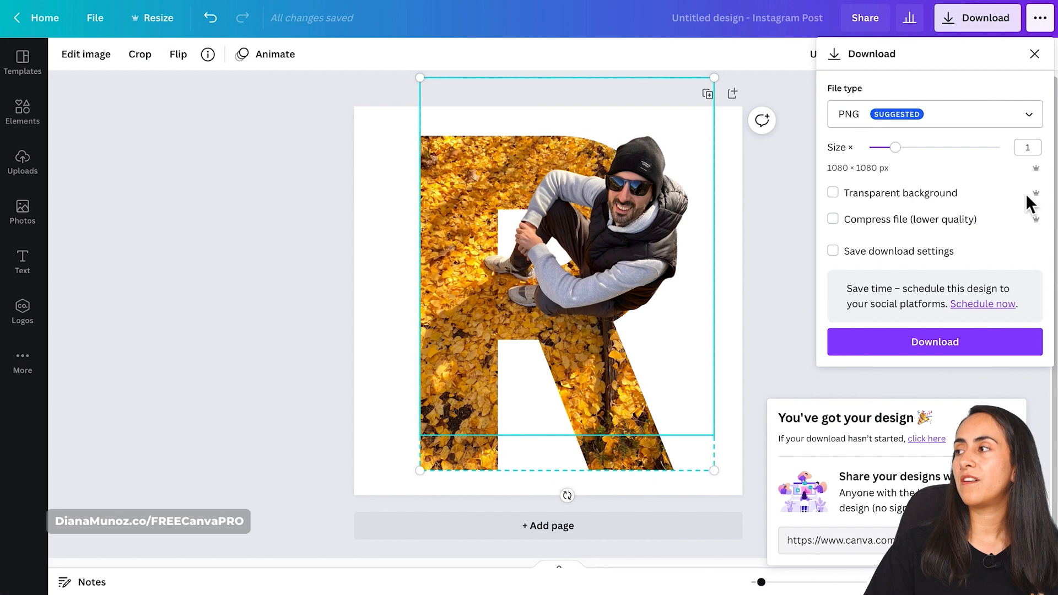
mouse_move(770, 287)
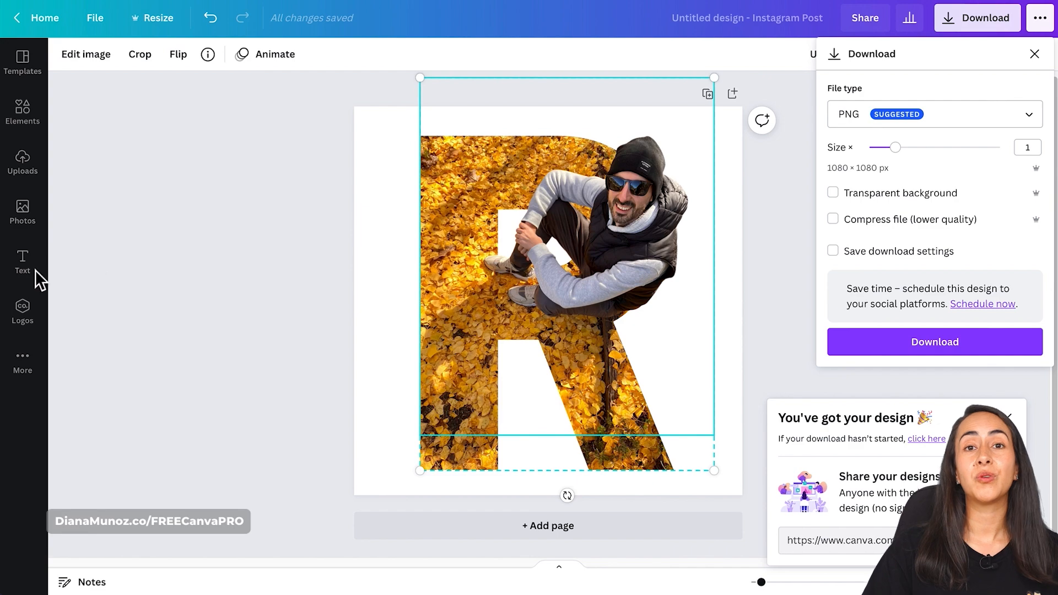
click(1034, 54)
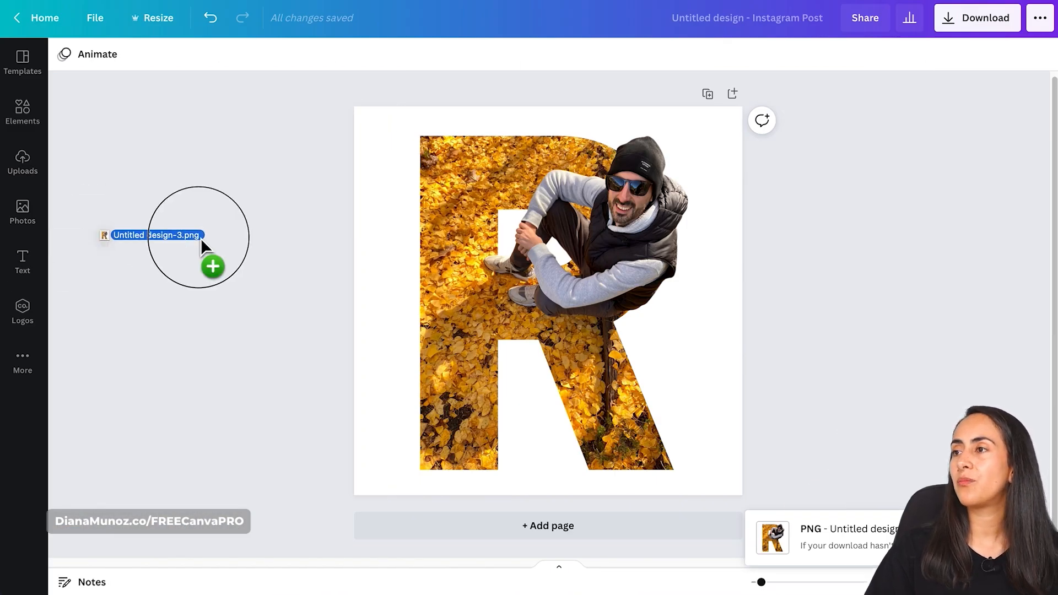
- Upload the R PNG, place it on a new second page, and scroll its image effects to Shadows
click(22, 162)
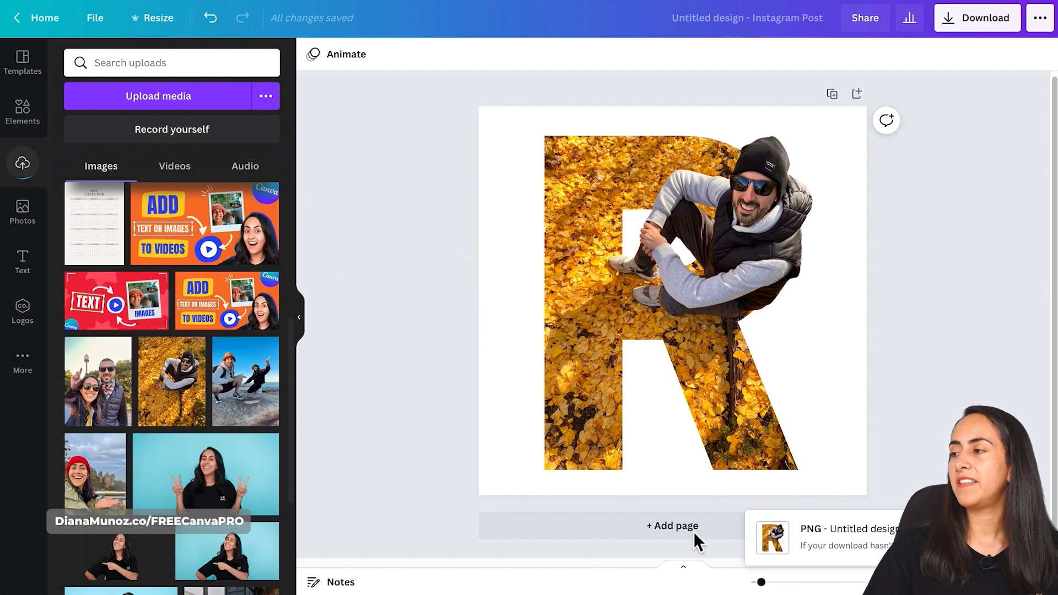
click(672, 526)
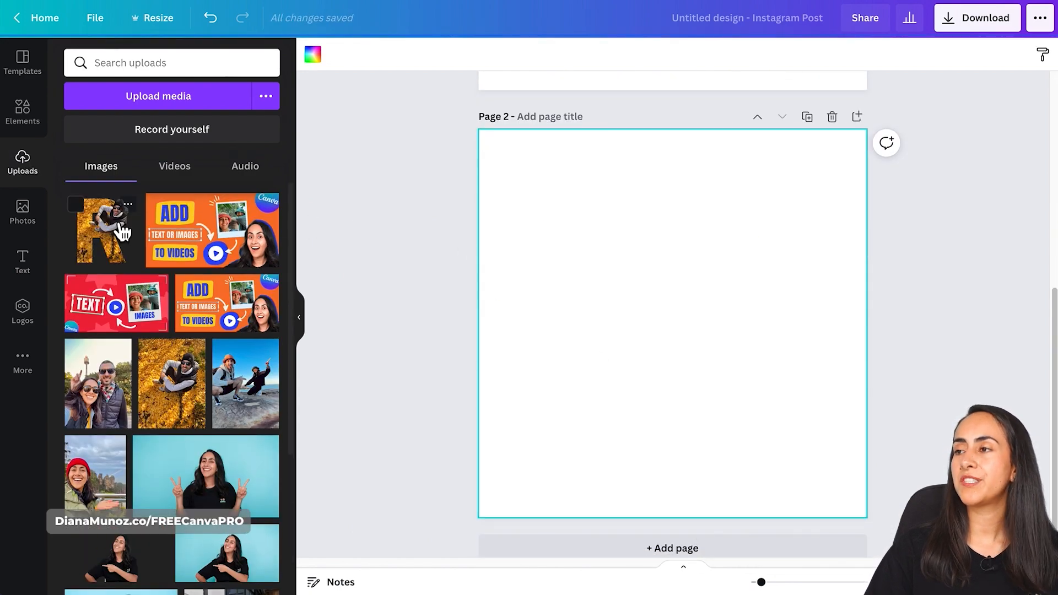
click(103, 229)
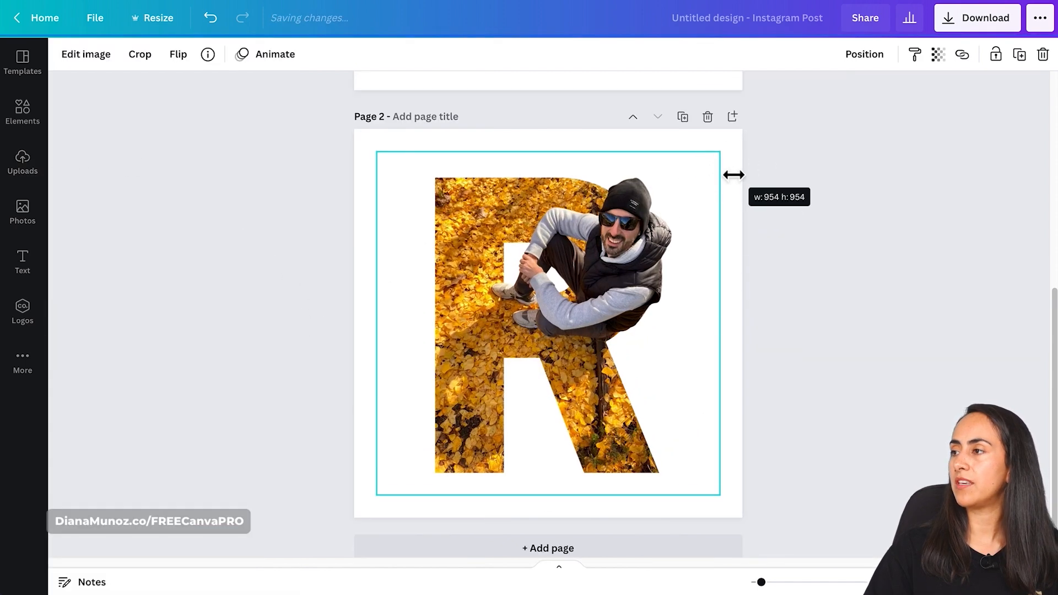
click(86, 54)
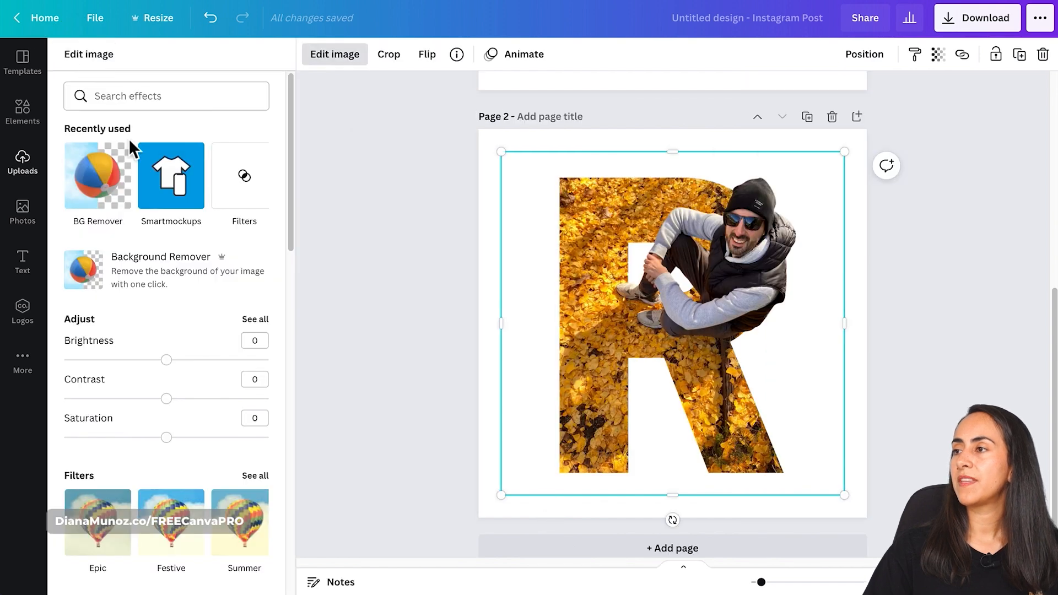
scroll(down, 3)
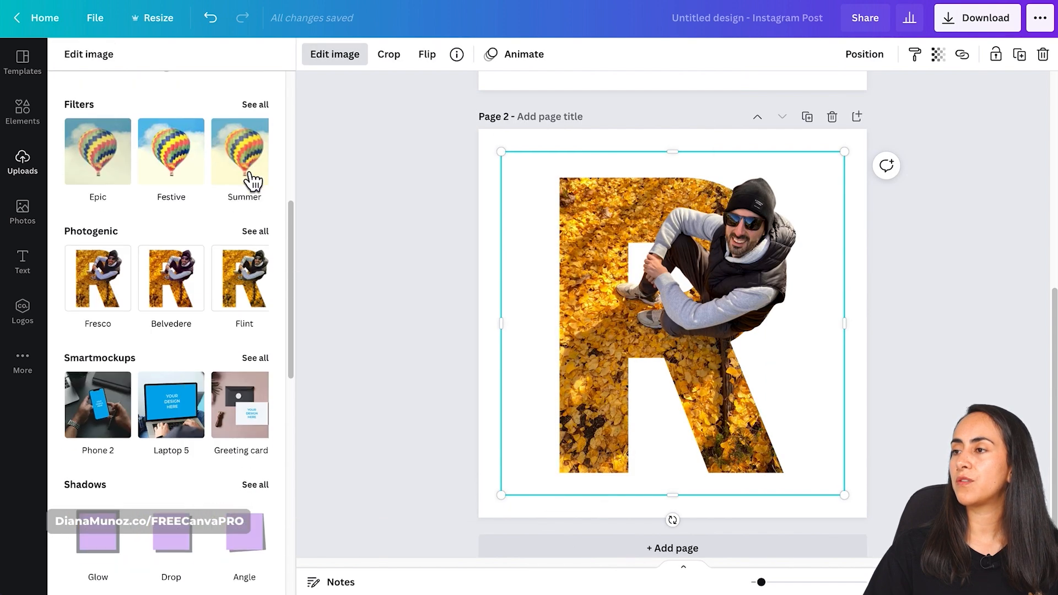
scroll(down, 3)
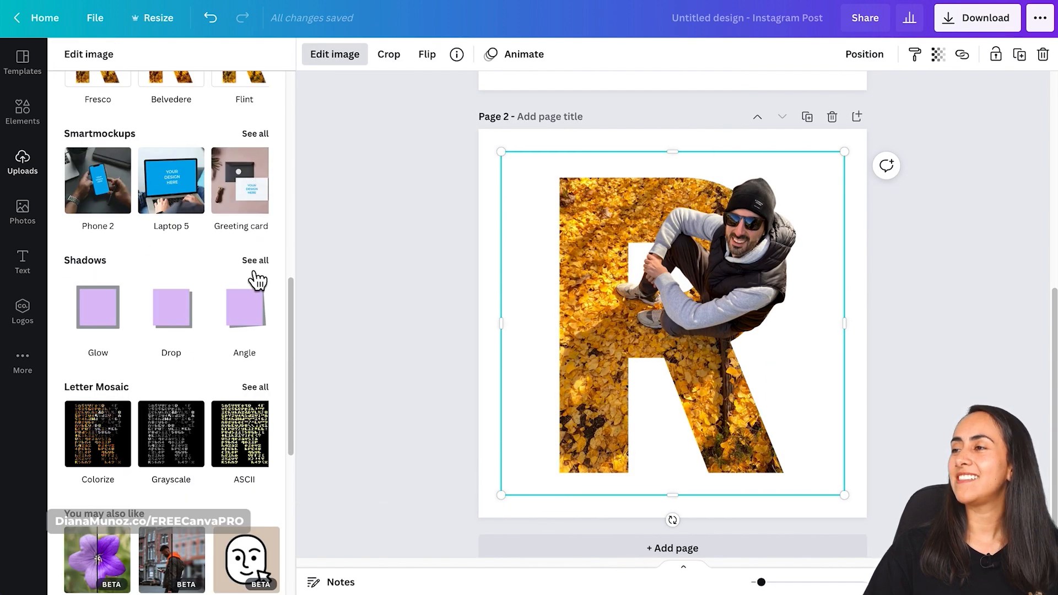
- Apply a drop shadow to the R image and set its transparency to 18
click(256, 259)
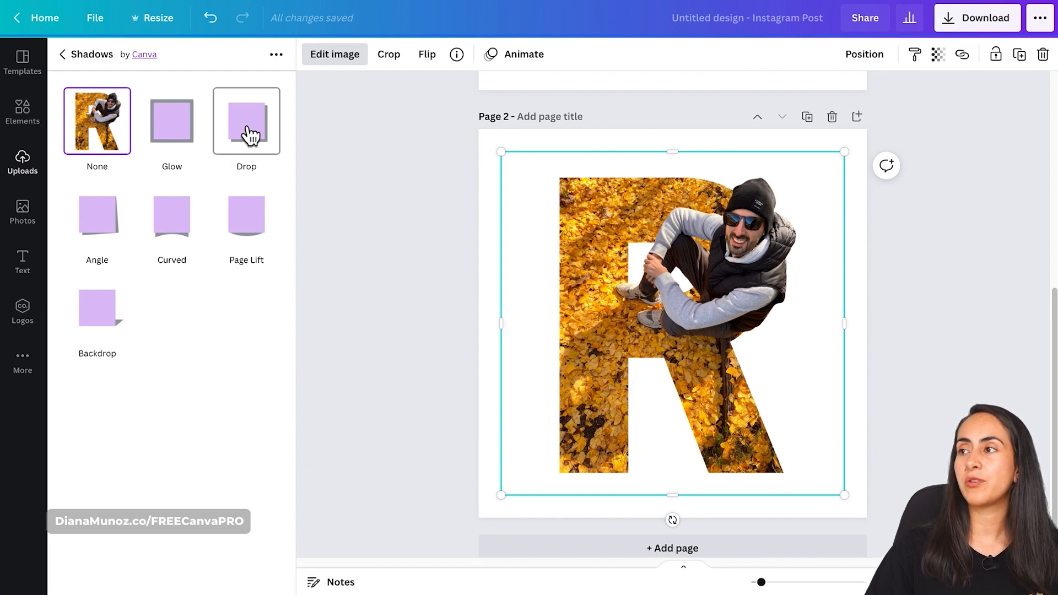
click(246, 121)
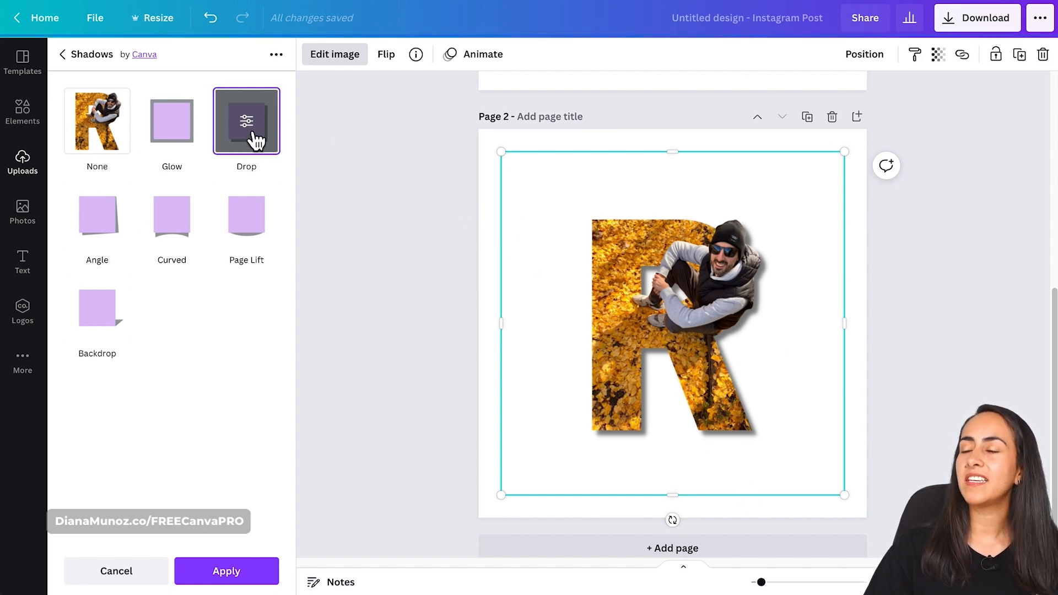
click(246, 121)
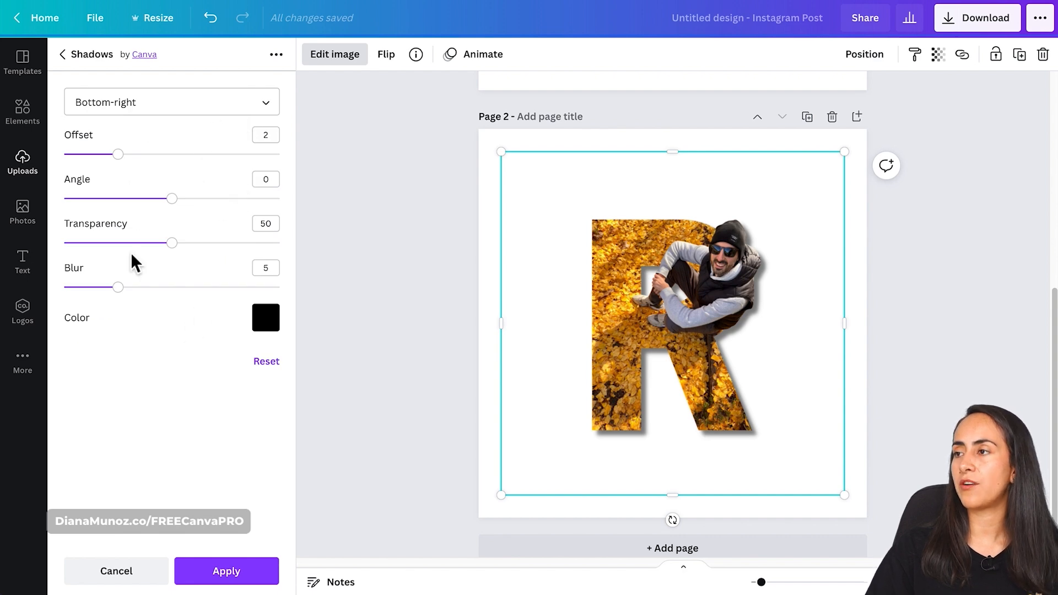
drag(171, 243, 110, 243)
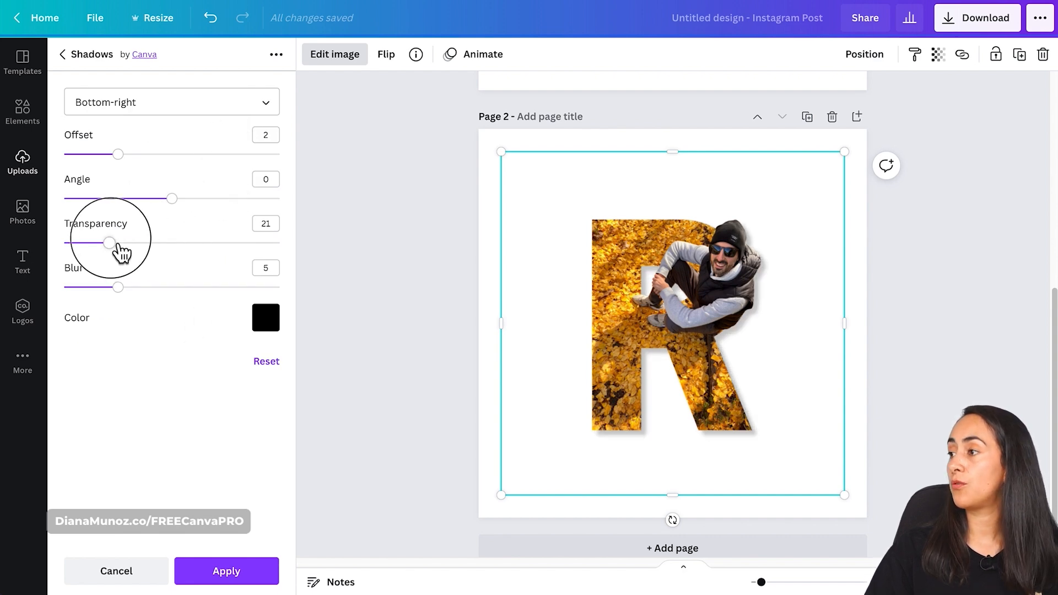
drag(110, 243, 93, 244)
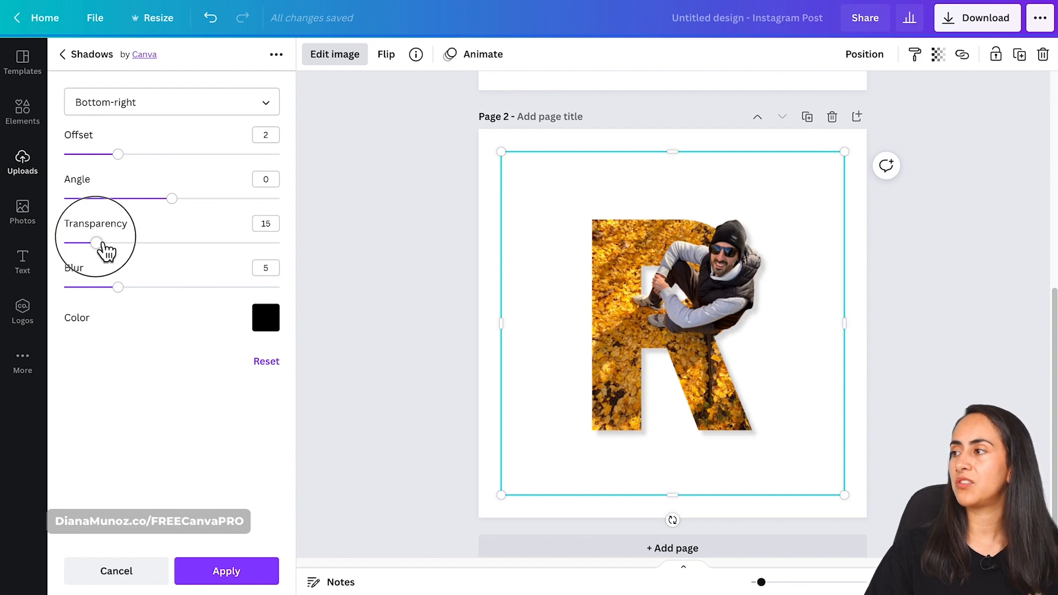
drag(91, 243, 86, 243)
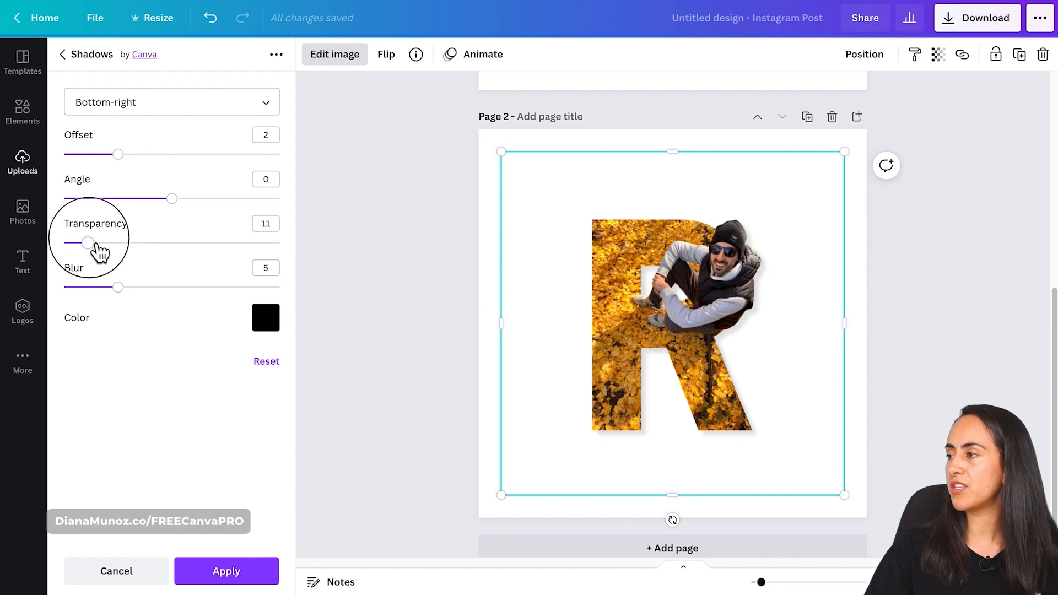
drag(86, 243, 102, 244)
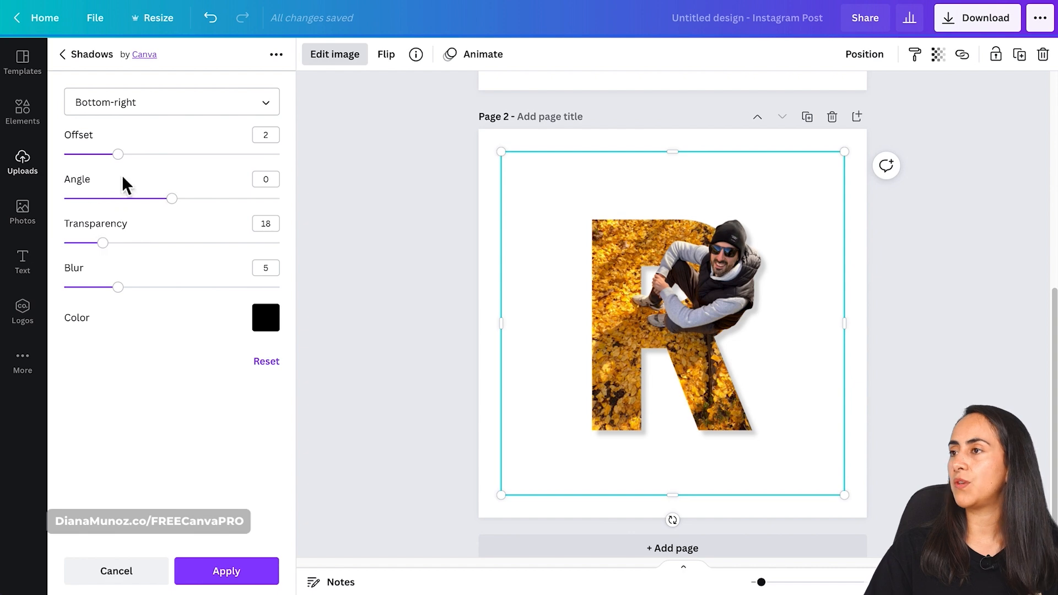
- Set the shadow's angle to -1, offset to 3 and blur to 5
drag(171, 198, 107, 199)
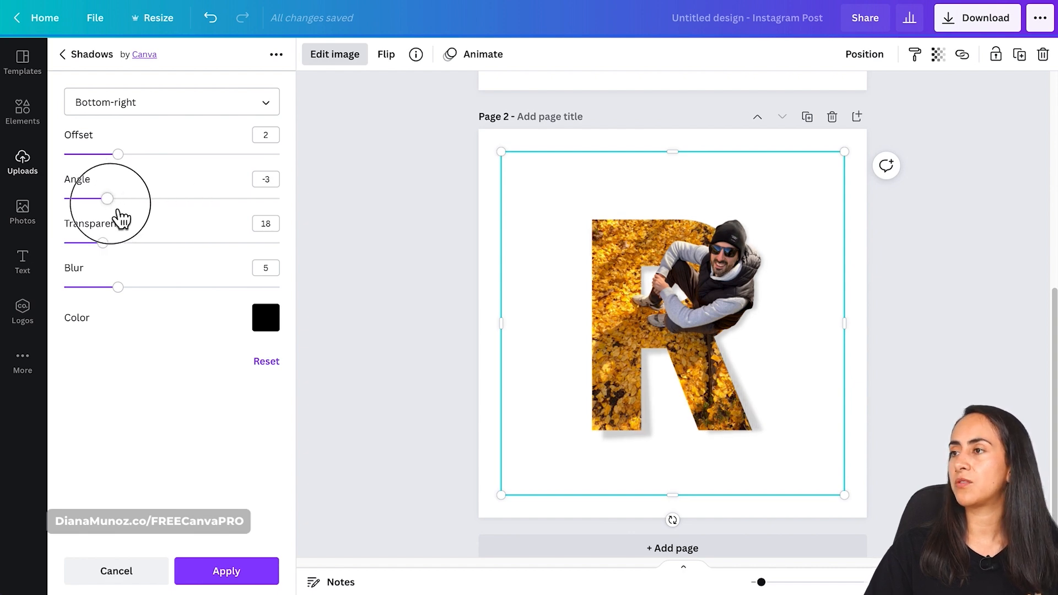
drag(106, 199, 150, 198)
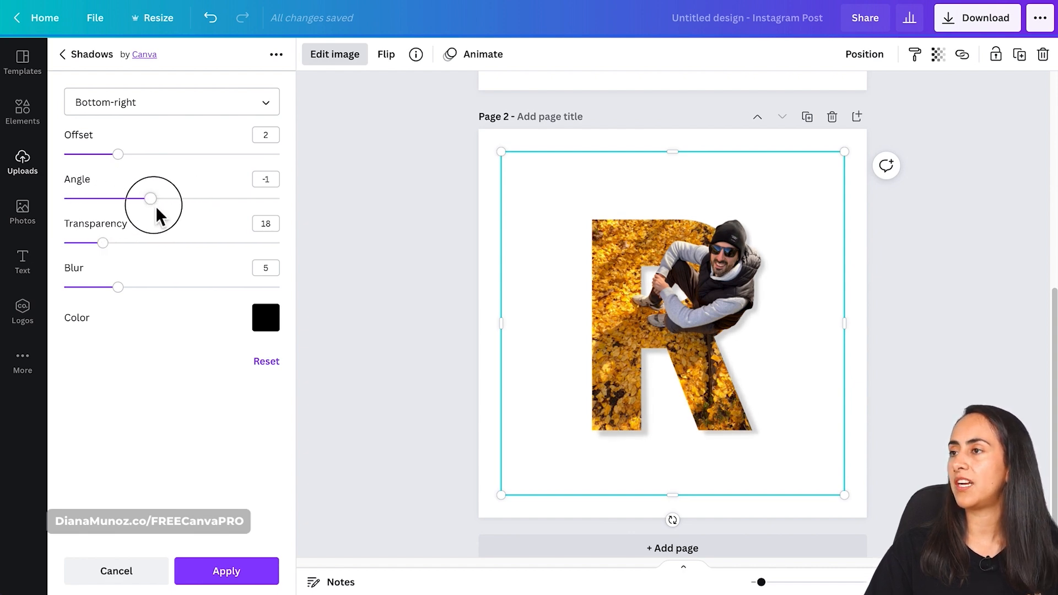
drag(118, 154, 143, 154)
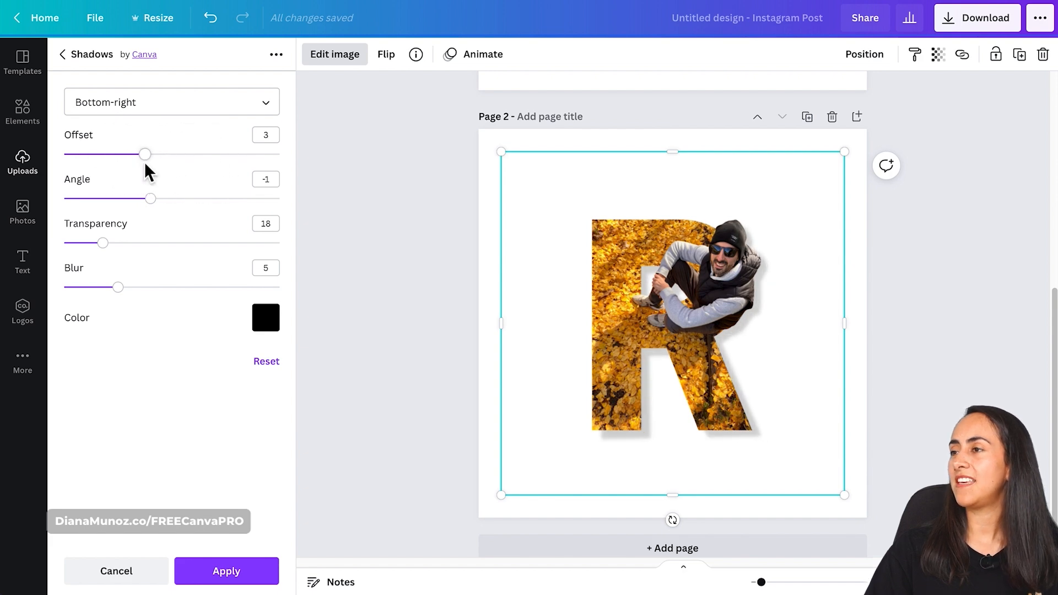
drag(120, 287, 108, 287)
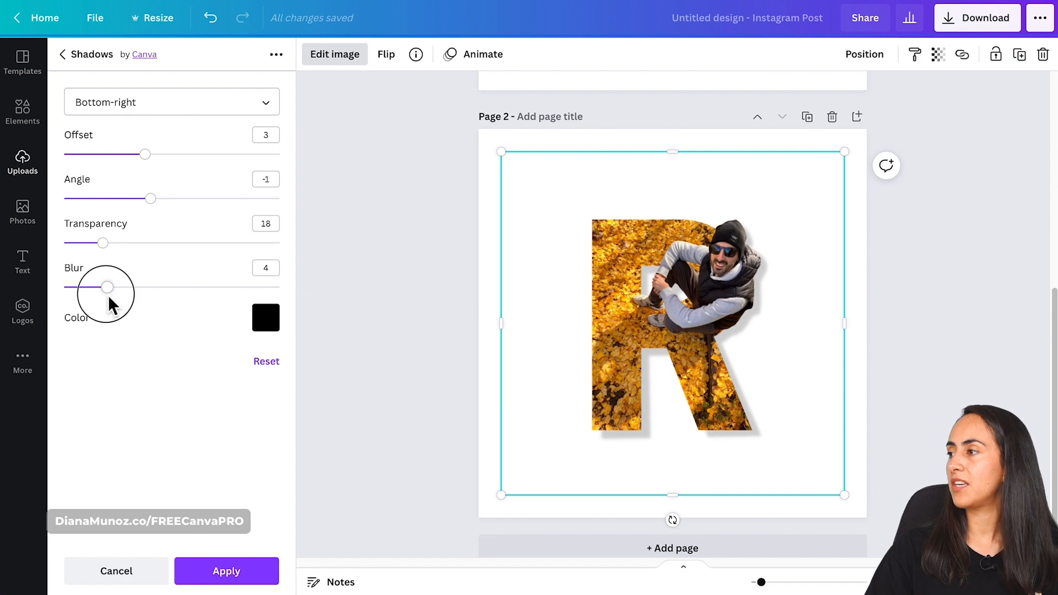
drag(106, 286, 119, 286)
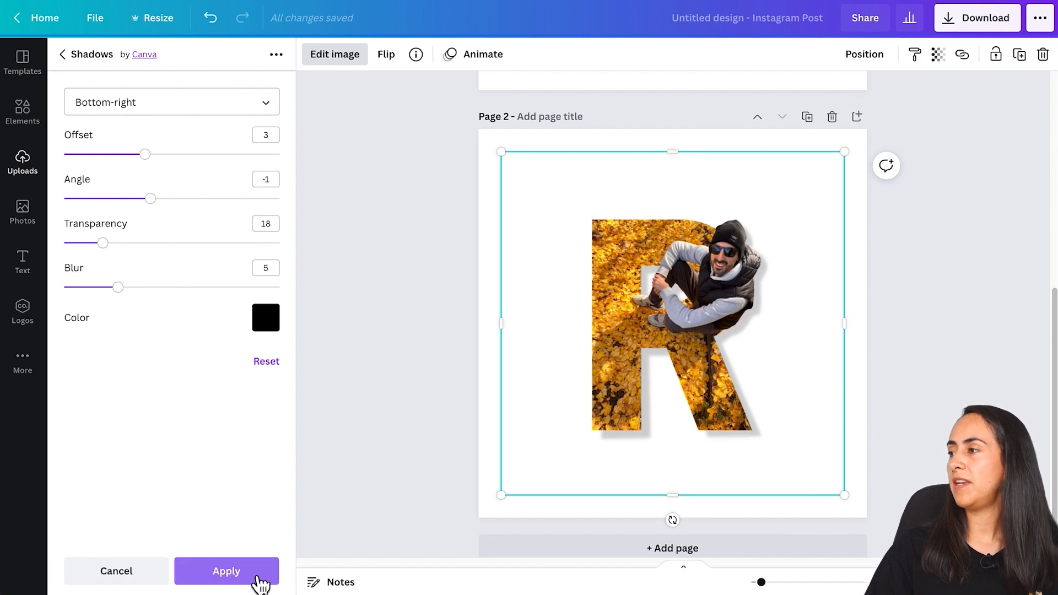
- Apply the shadow, then select the O letter frame in the RONDI word on page 3
click(226, 571)
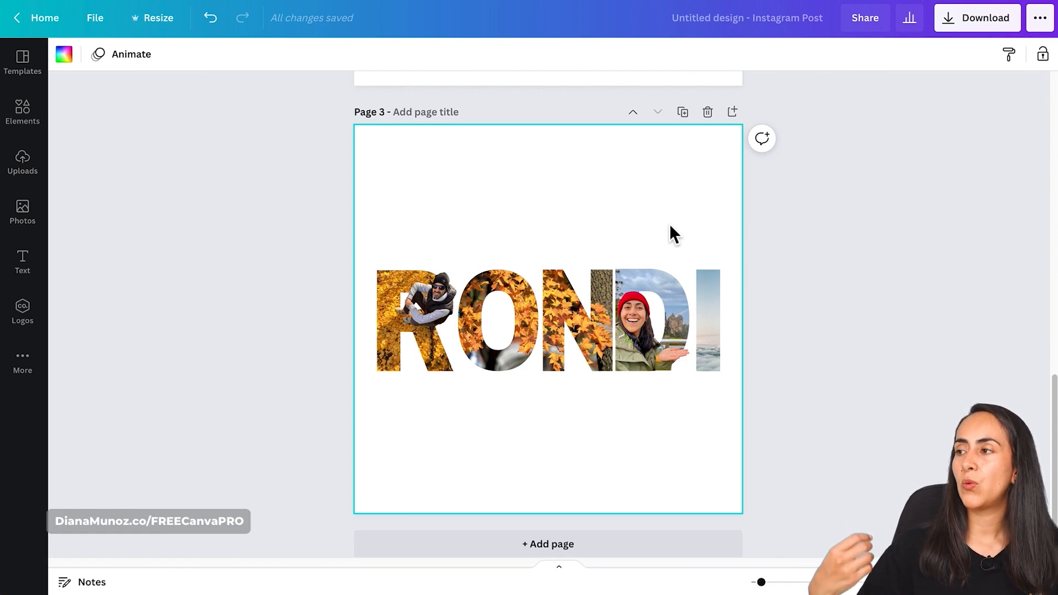
click(419, 318)
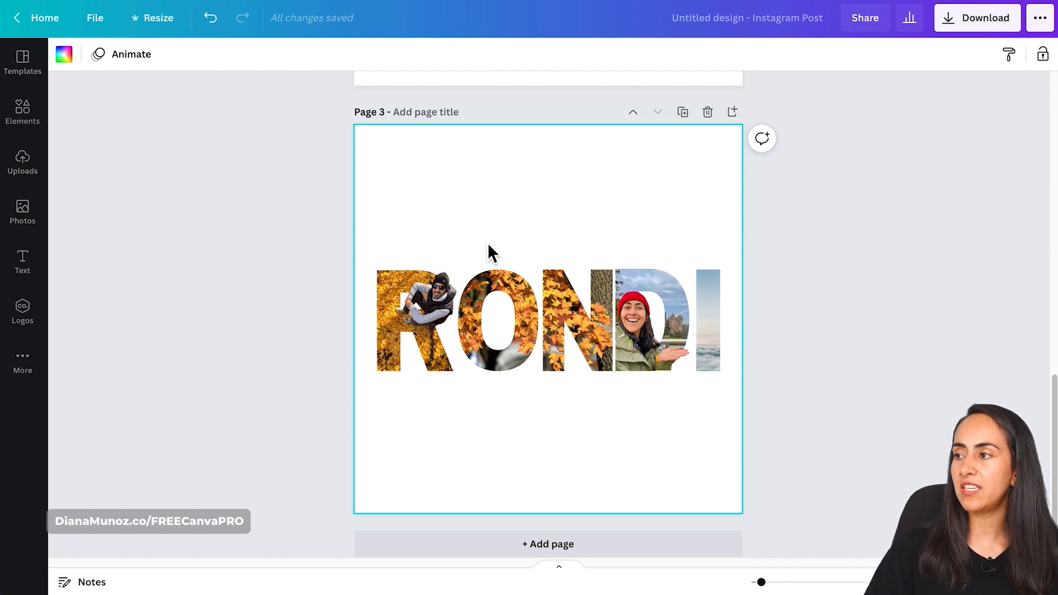
click(498, 317)
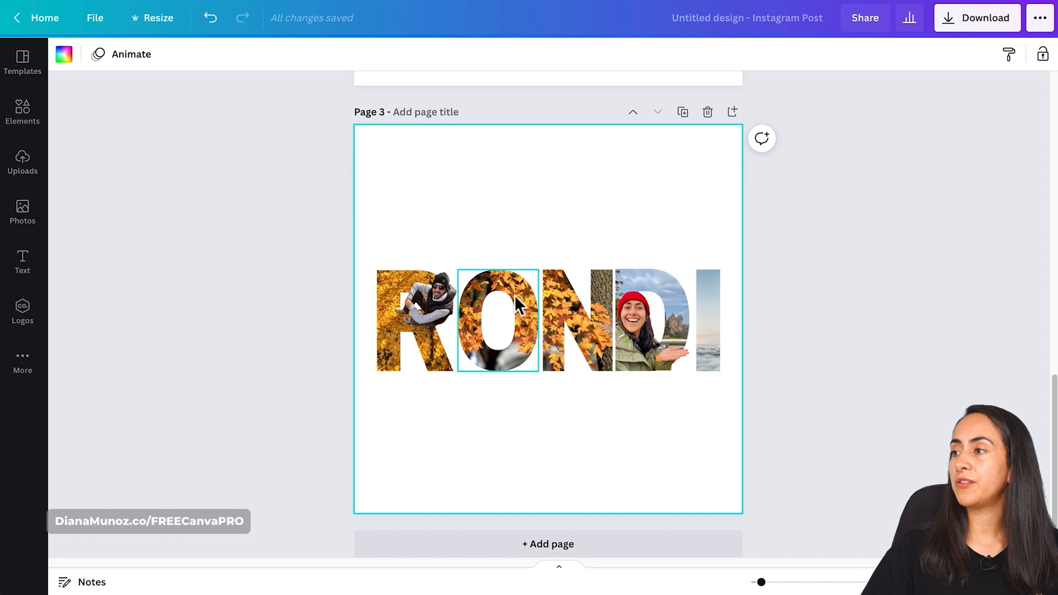
click(22, 111)
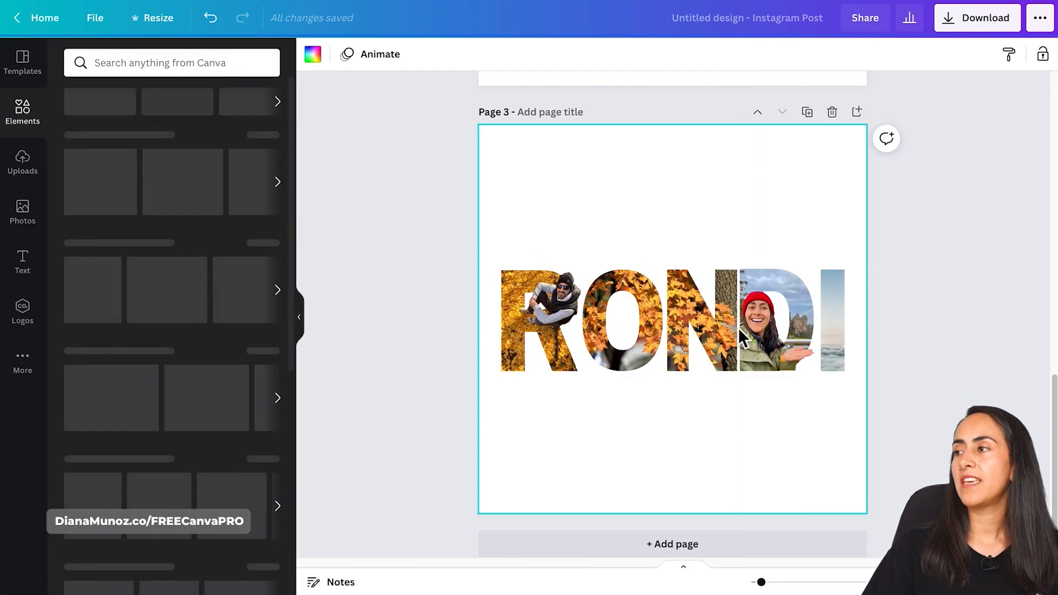
- Add a letter O frame from the Elements search onto page 3 below the RONDI word
click(171, 62)
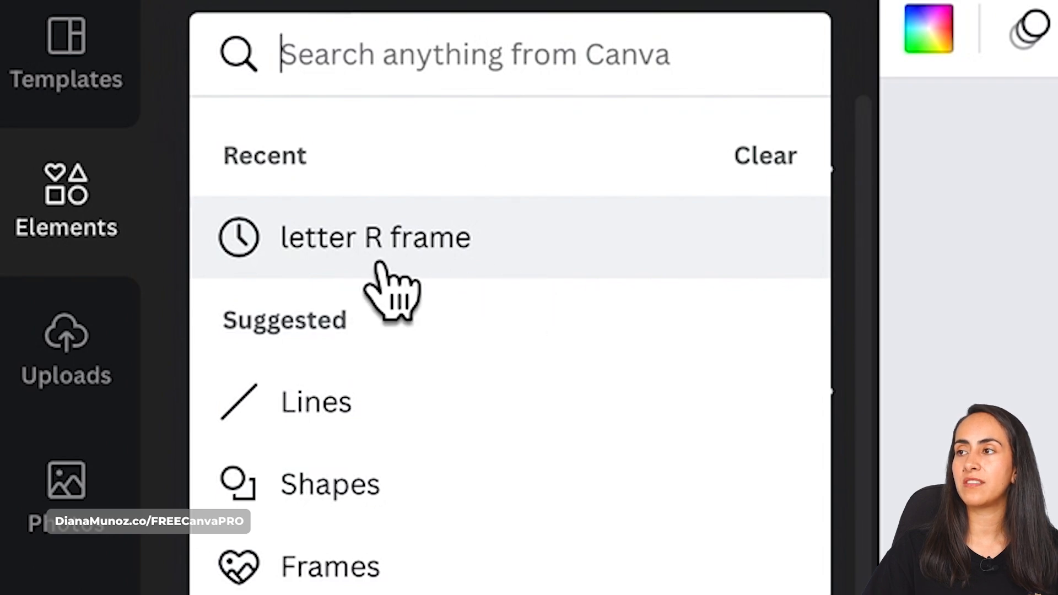
click(376, 237)
text(letter o frame)
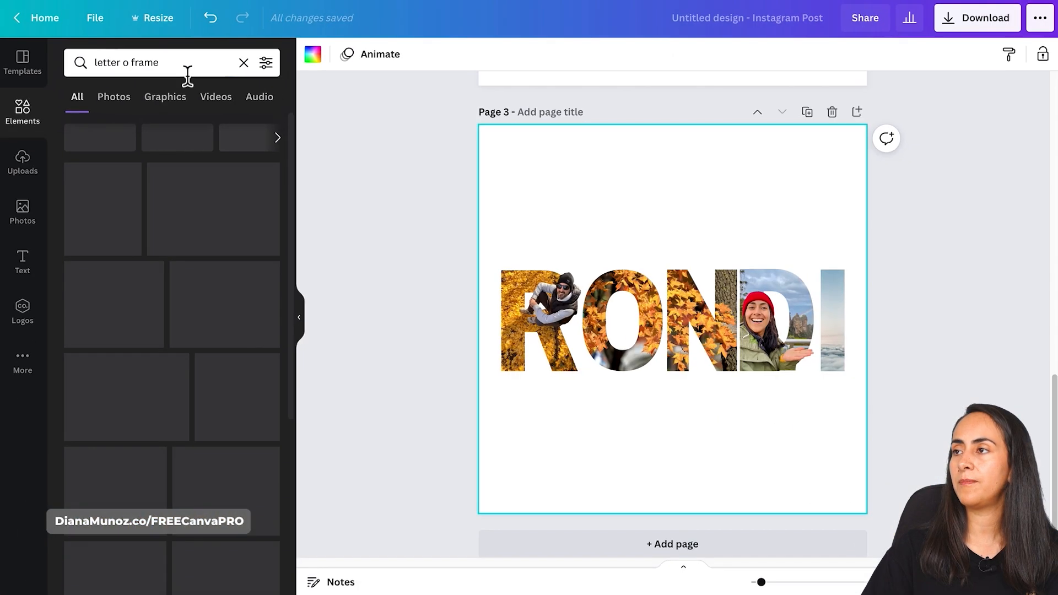
click(165, 97)
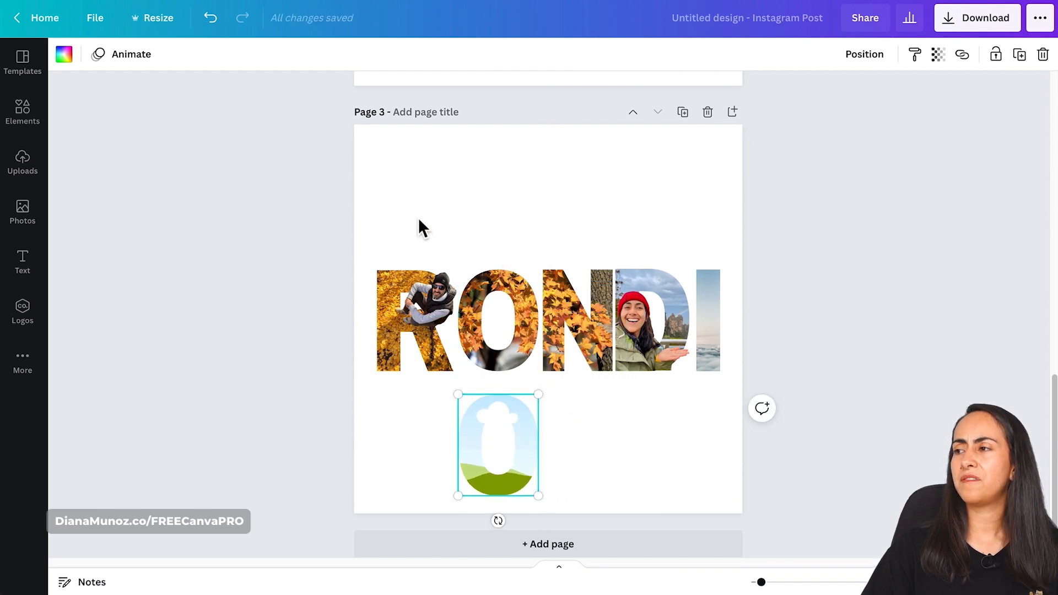
mouse_move(615, 268)
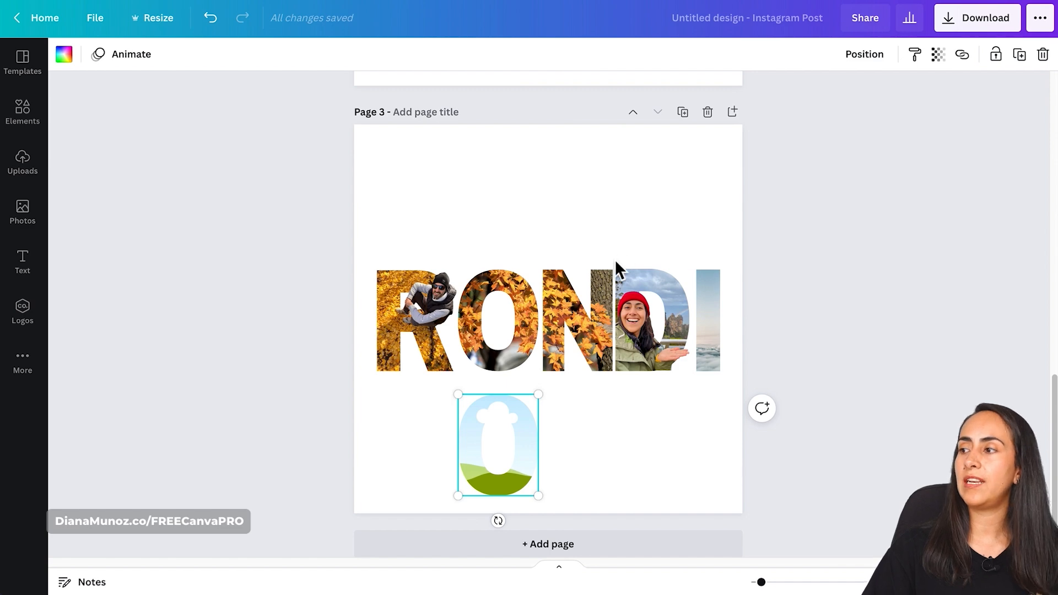
mouse_move(101, 168)
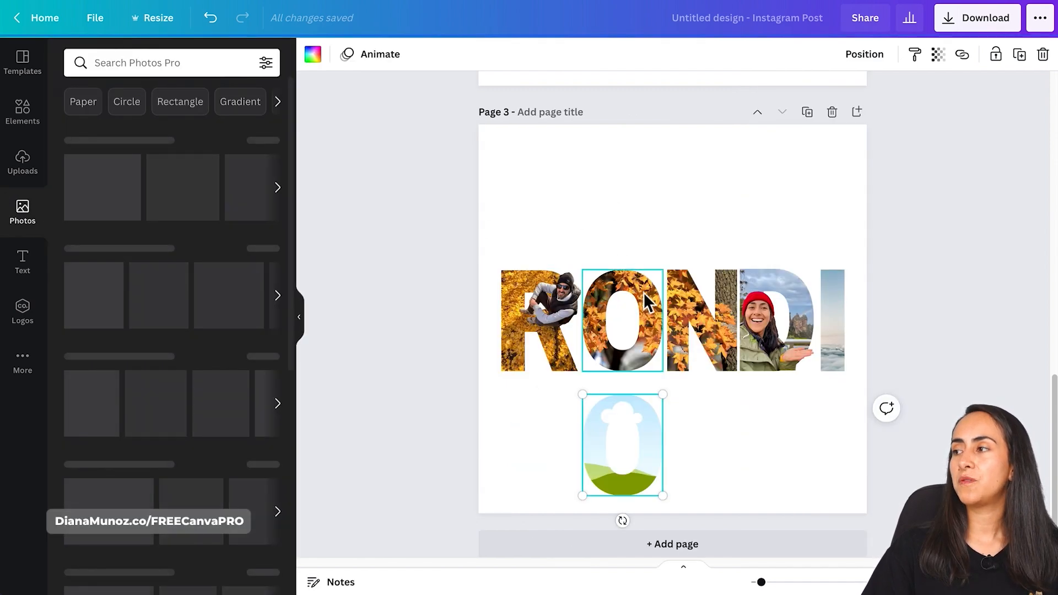
- Search Photos for 'yellow leaves' and drop an autumn leaves photo into the new O frame
text(ye)
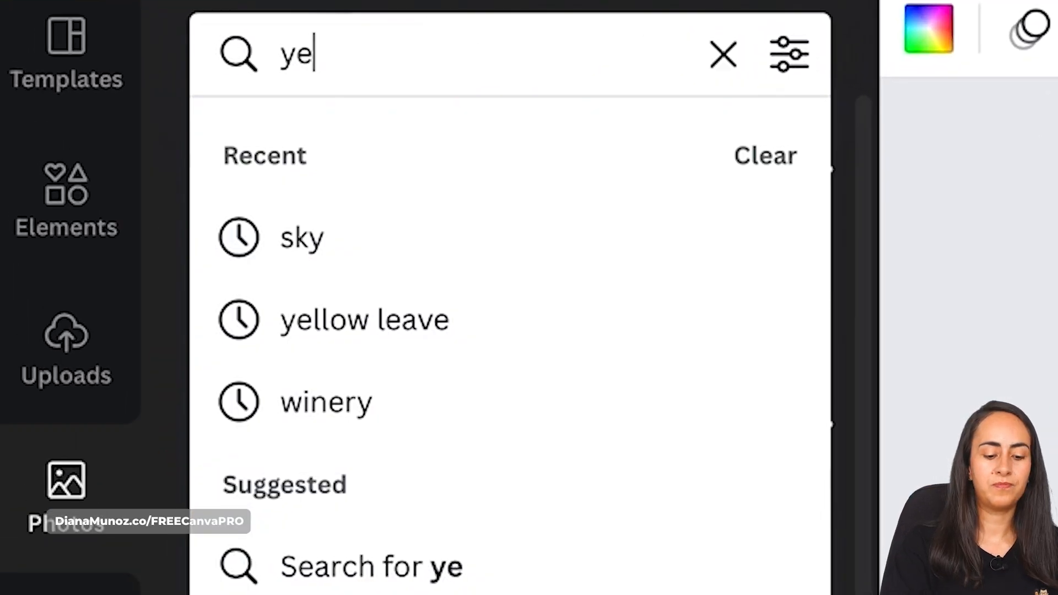
click(364, 319)
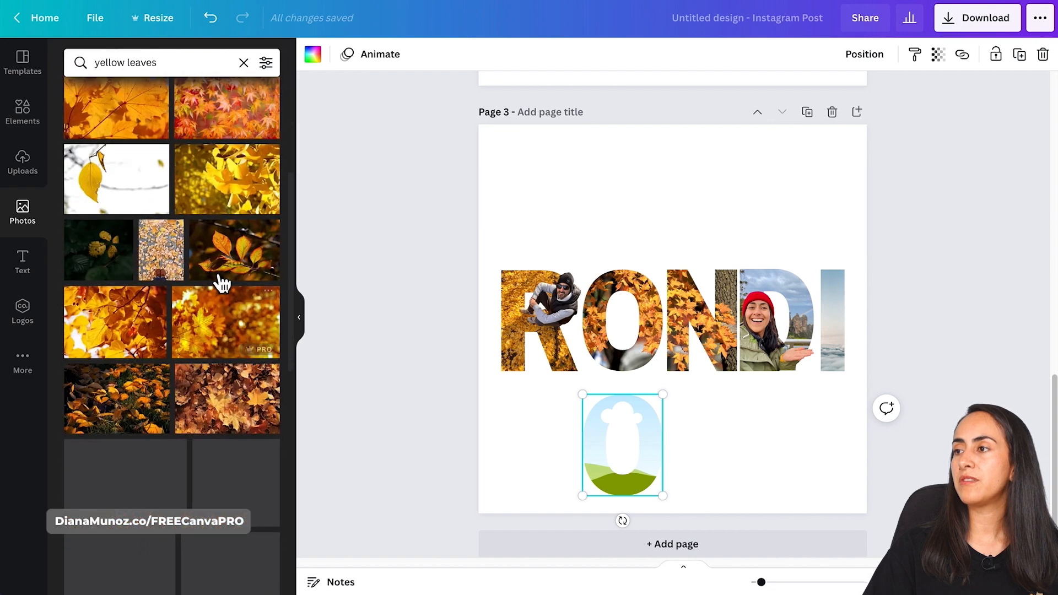
click(702, 321)
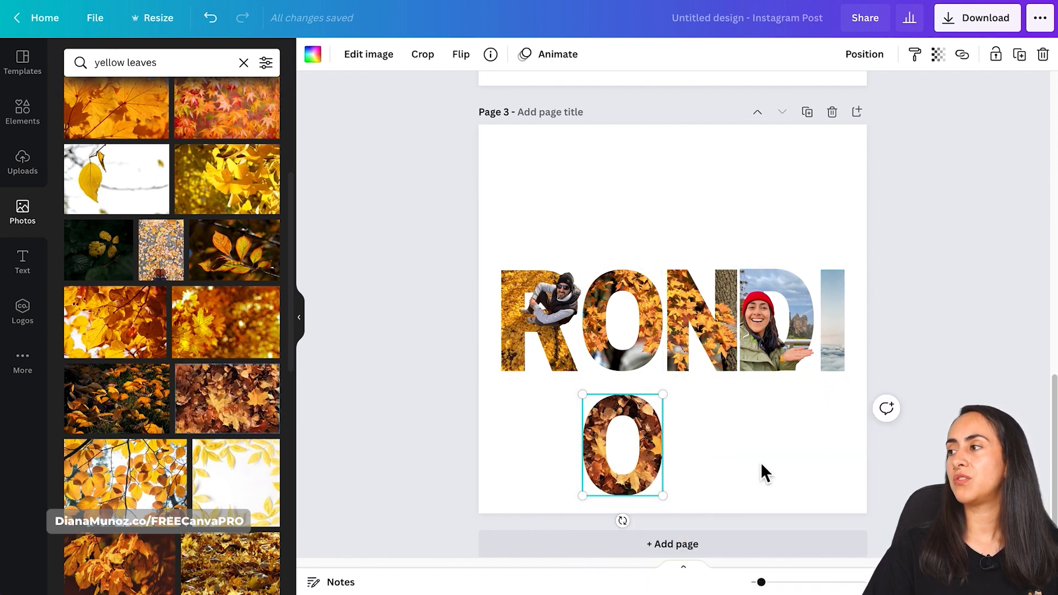
mouse_move(719, 443)
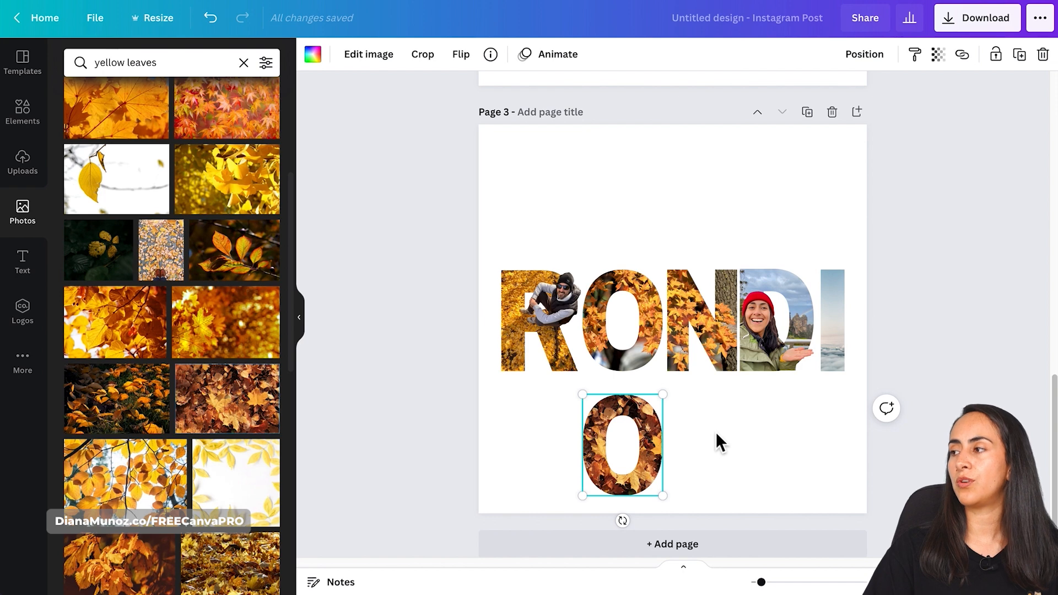